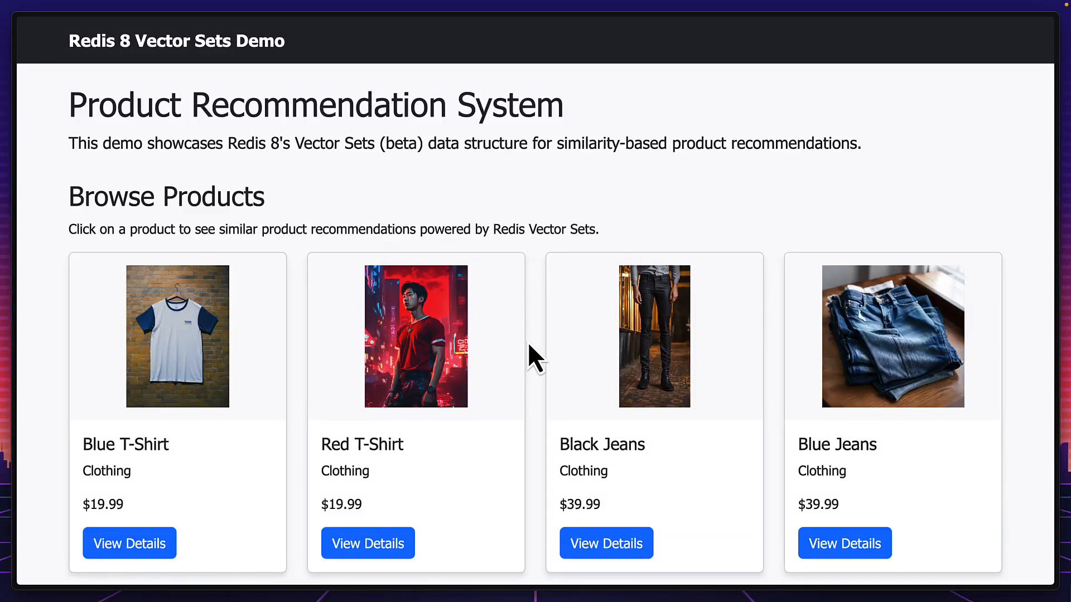
Scroll the product grid and view the Red T-Shirt's details with its similar products
{"action": "scroll", "scroll_direction": "down", "scroll_amount": 3}
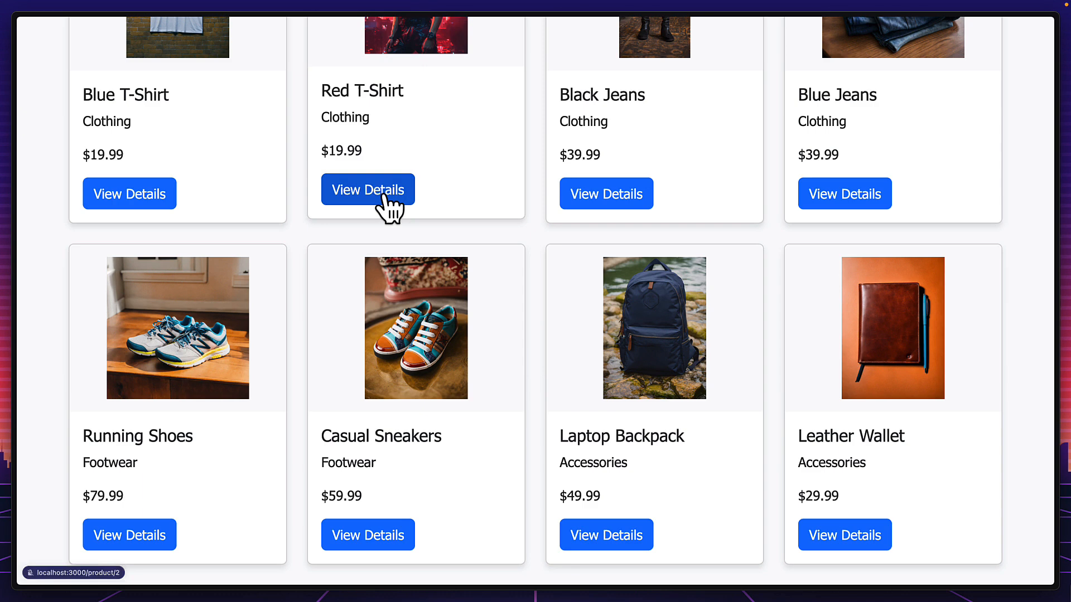
{"action": "left_click", "coordinate": [368, 190]}
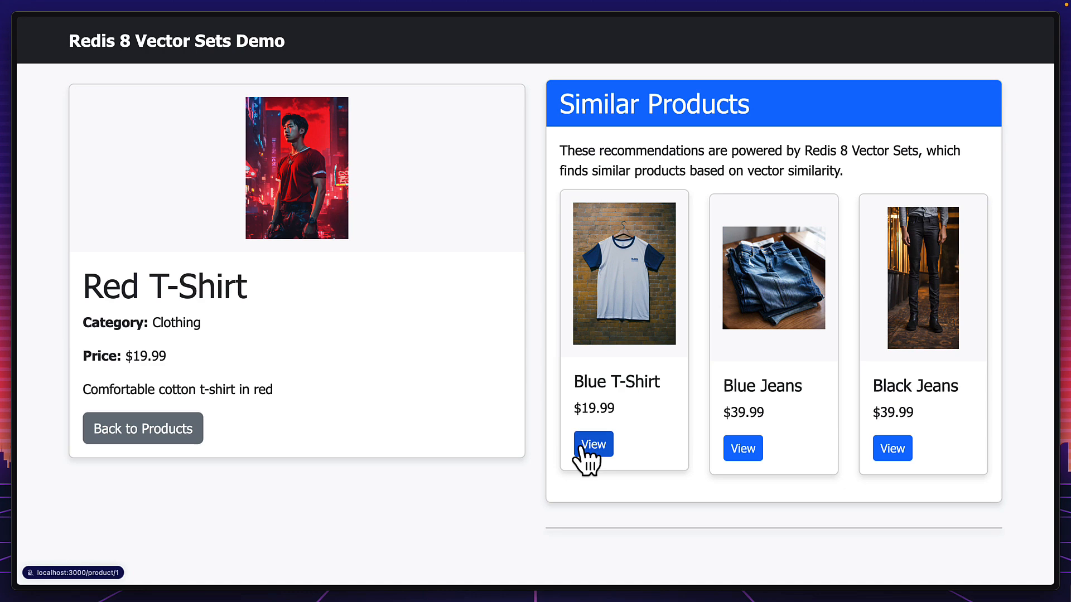
Follow recommendations to Blue T-Shirt and Blue Jeans, then view another catalogue product
{"action": "left_click", "coordinate": [594, 444]}
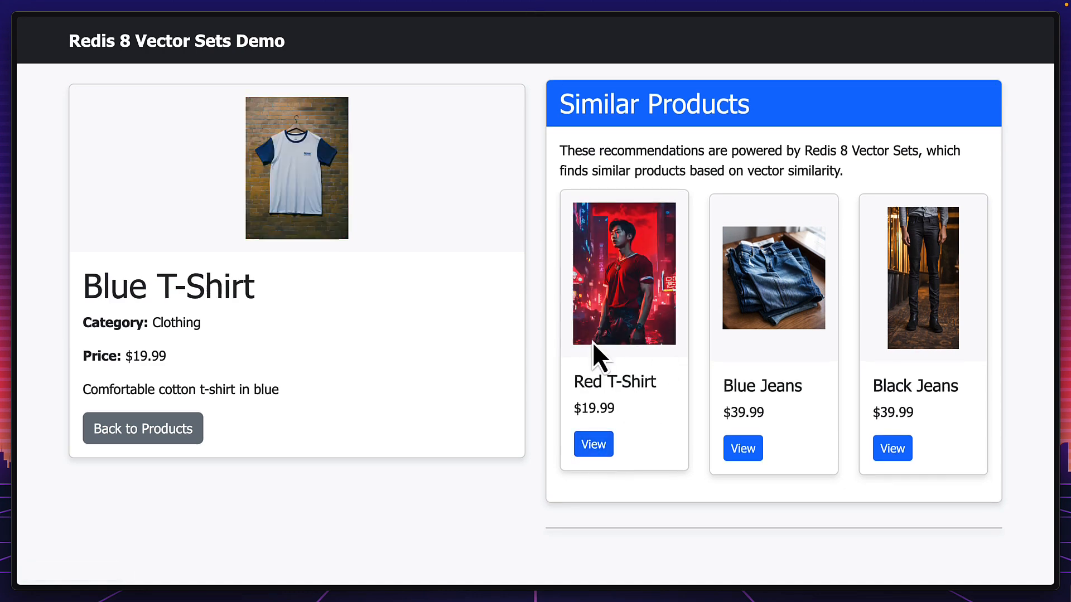
{"action": "mouse_move", "coordinate": [768, 362]}
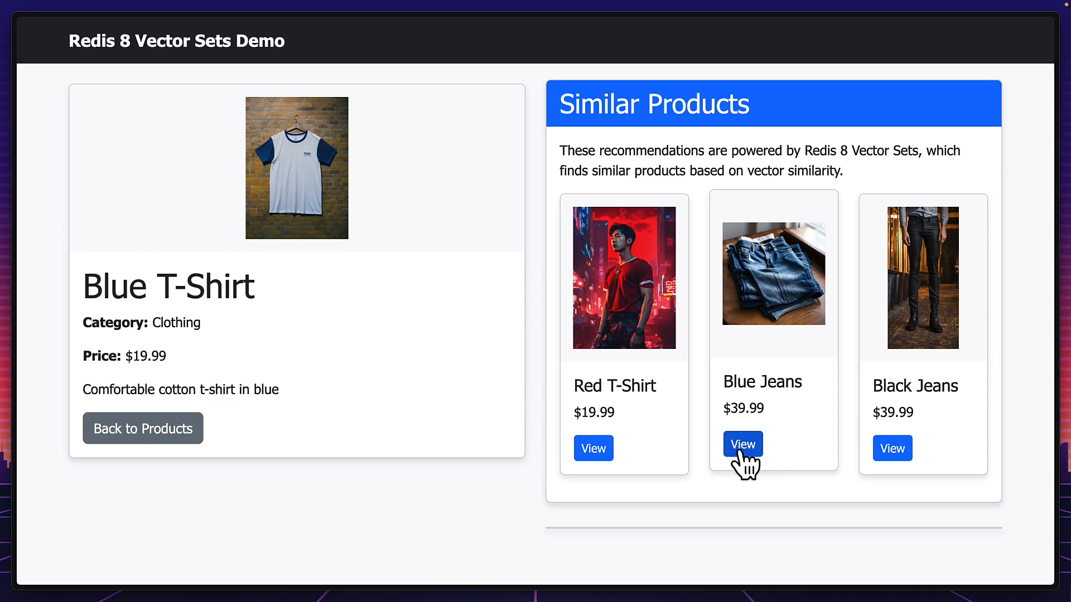
{"action": "left_click", "coordinate": [743, 444]}
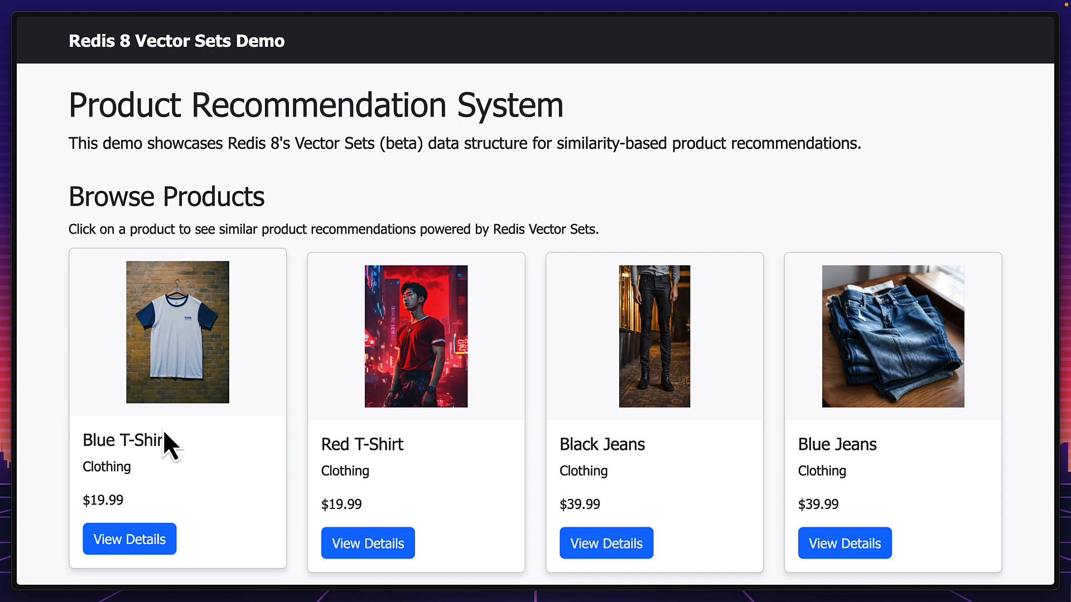
{"action": "left_click", "coordinate": [845, 543]}
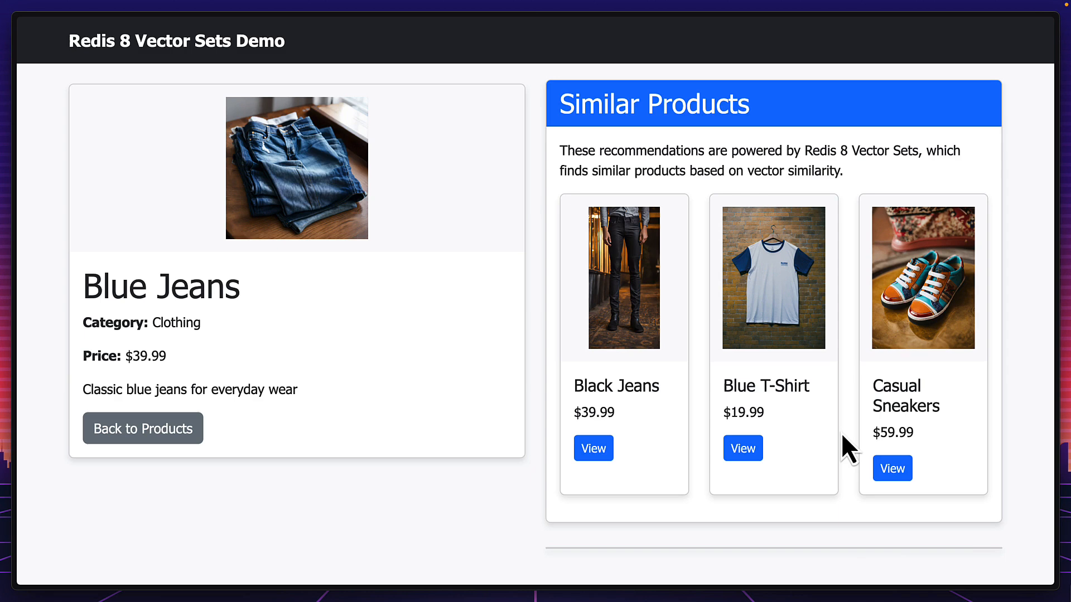
{"action": "mouse_move", "coordinate": [674, 402]}
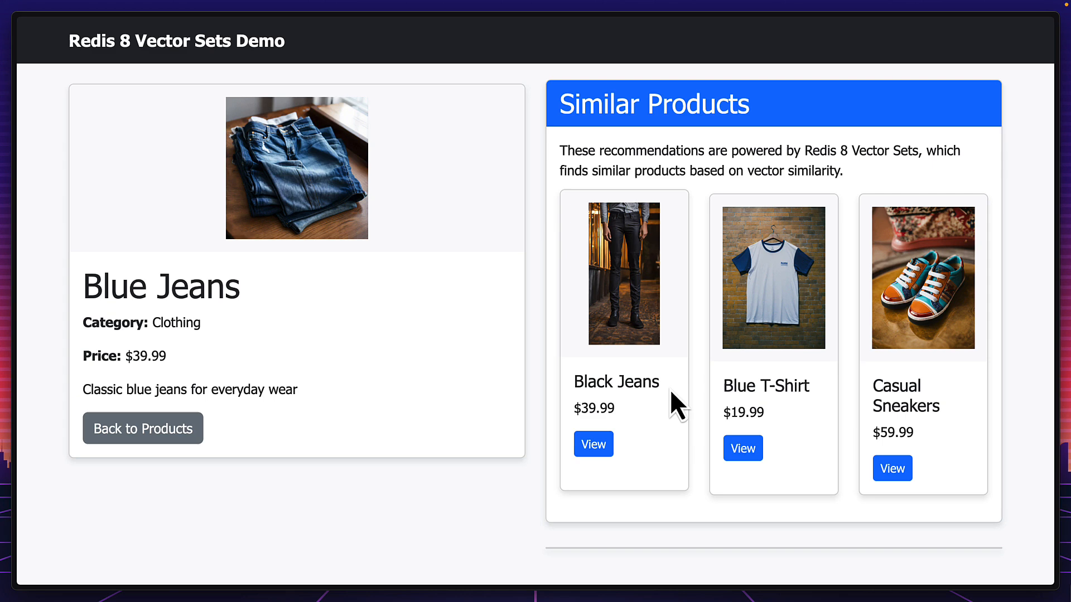
Continue through recommended Casual Sneakers, Black Jeans and Blue T-Shirt pages
{"action": "left_click", "coordinate": [593, 444]}
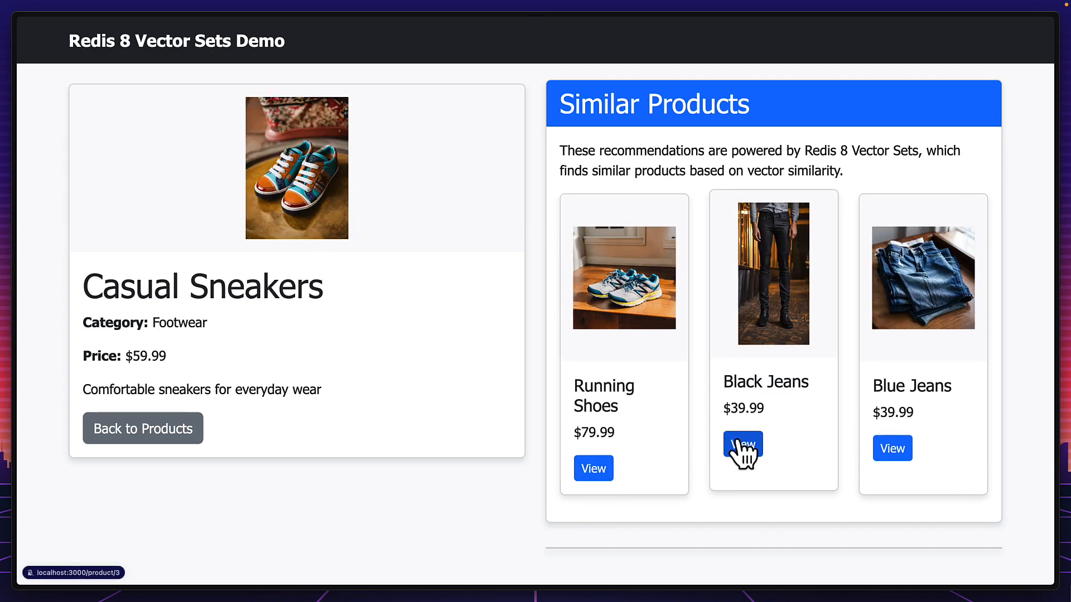
{"action": "left_click", "coordinate": [743, 449]}
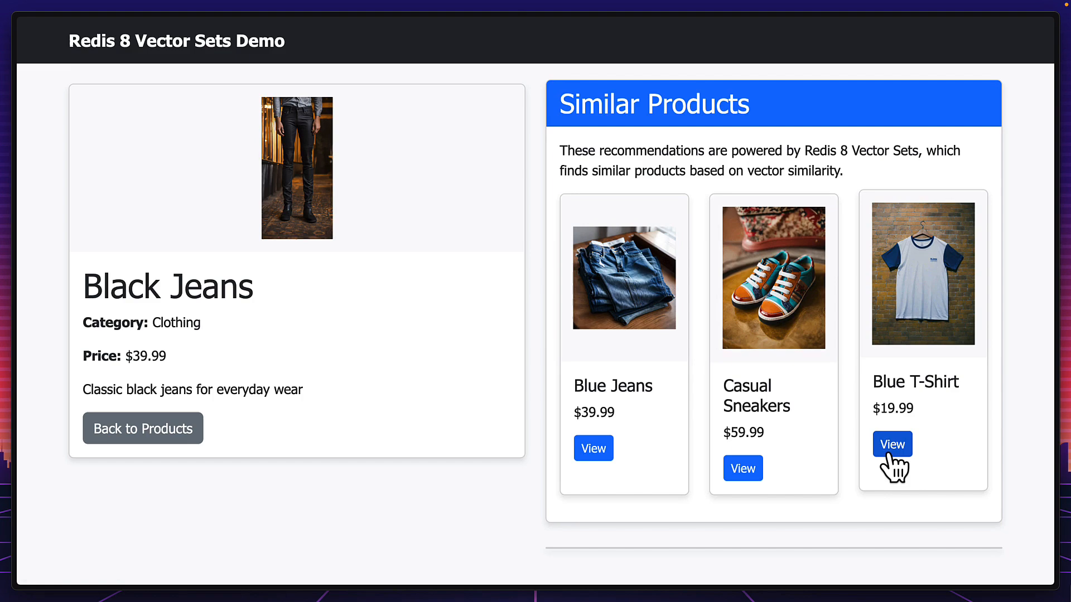
{"action": "left_click", "coordinate": [893, 444]}
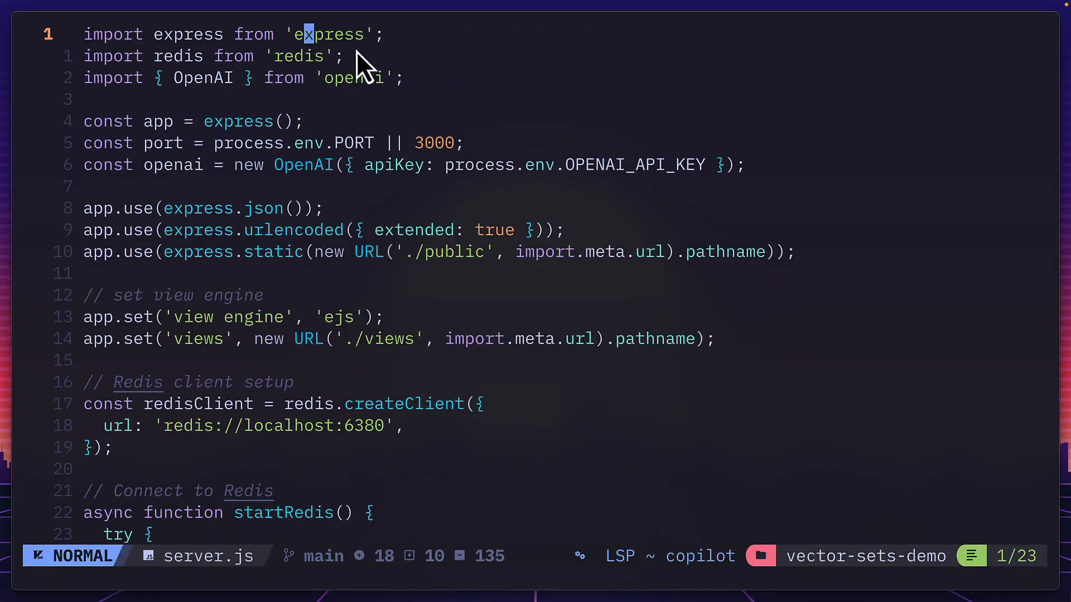
{"action": "mouse_move", "coordinate": [300, 329]}
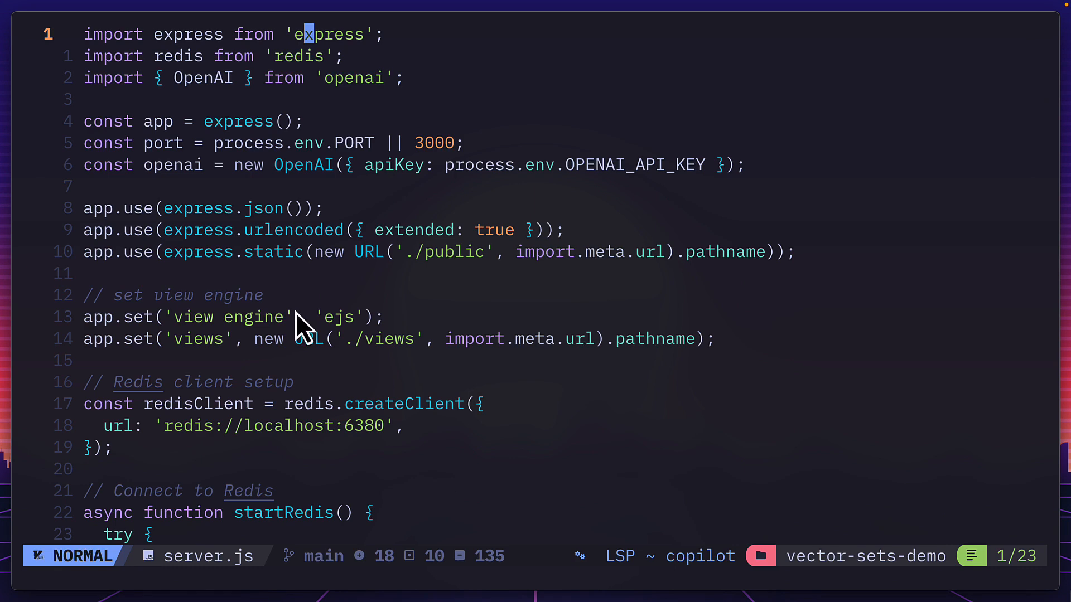
{"action": "mouse_move", "coordinate": [273, 467]}
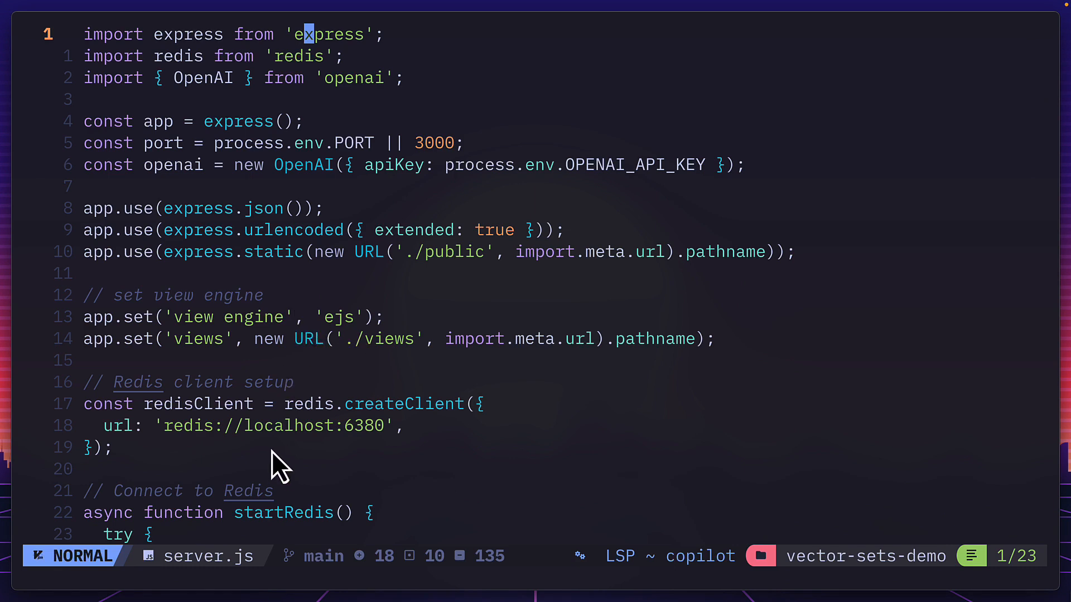
{"action": "mouse_move", "coordinate": [370, 464]}
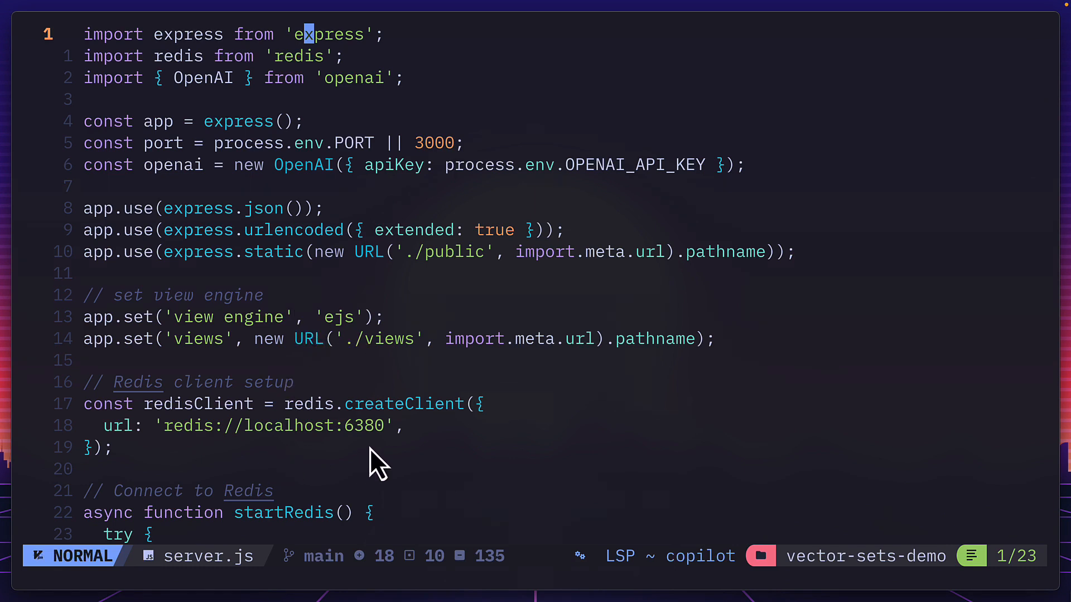
Scroll server.js past the product list to the generateEmbeddings function using text-embedding-3-small
{"action": "scroll", "scroll_direction": "down", "scroll_amount": 3}
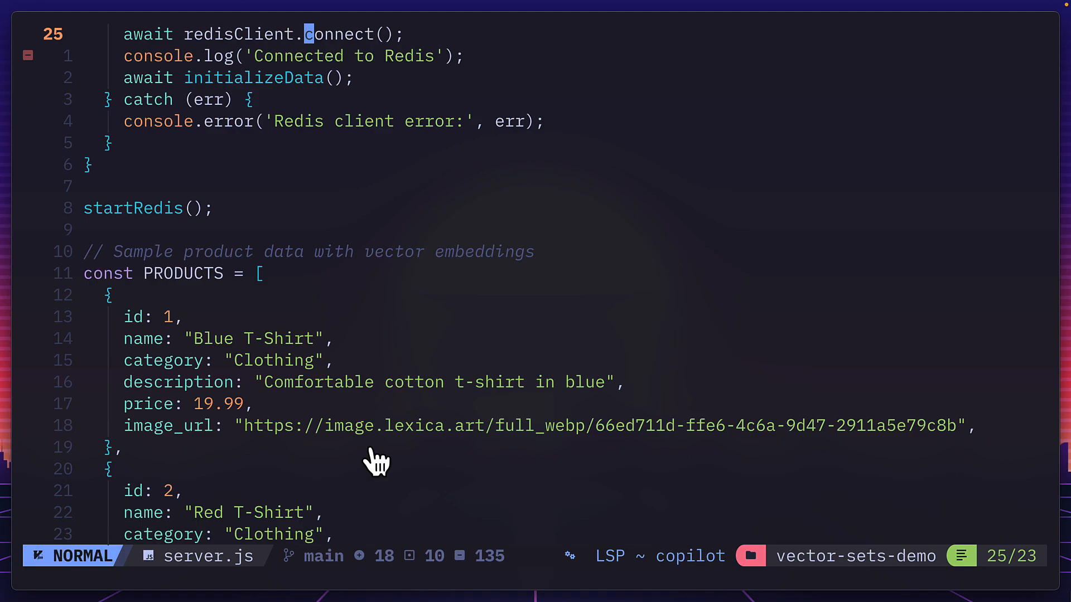
{"action": "mouse_move", "coordinate": [395, 469]}
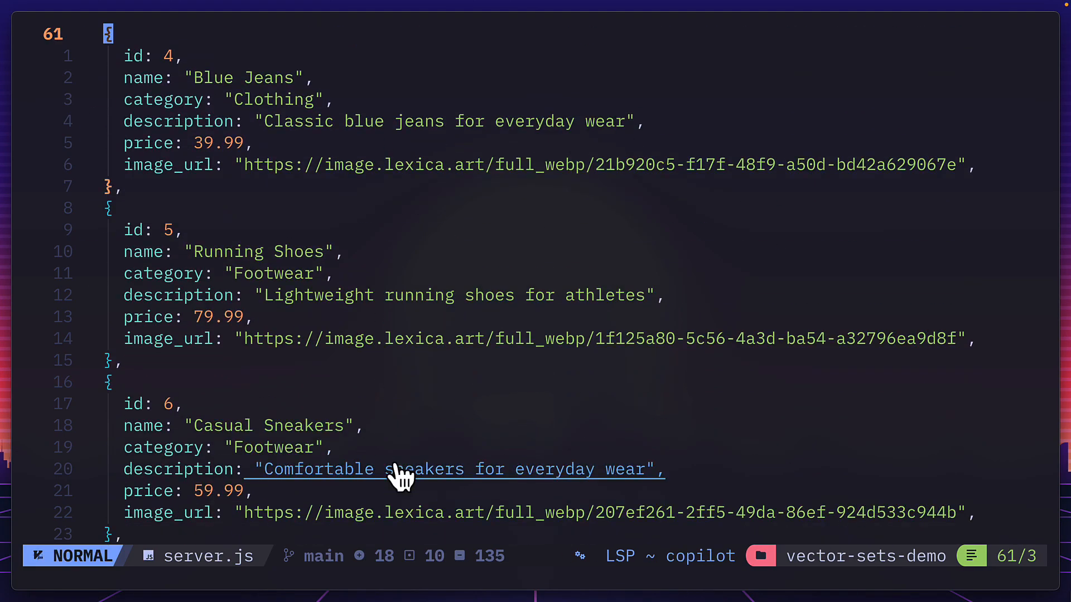
{"action": "scroll", "scroll_direction": "down", "scroll_amount": 3}
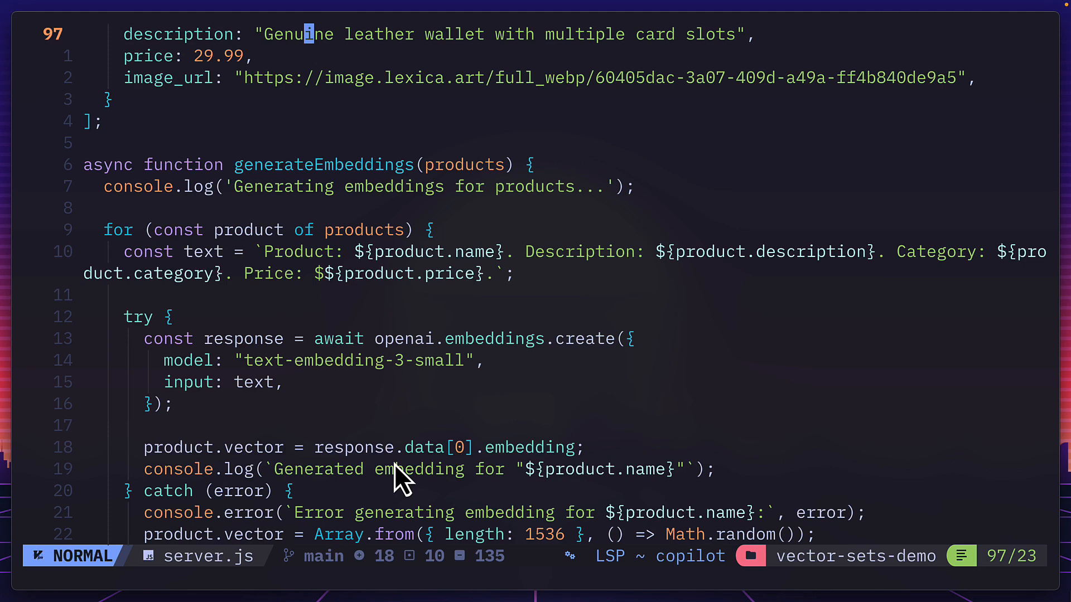
{"action": "mouse_move", "coordinate": [346, 338]}
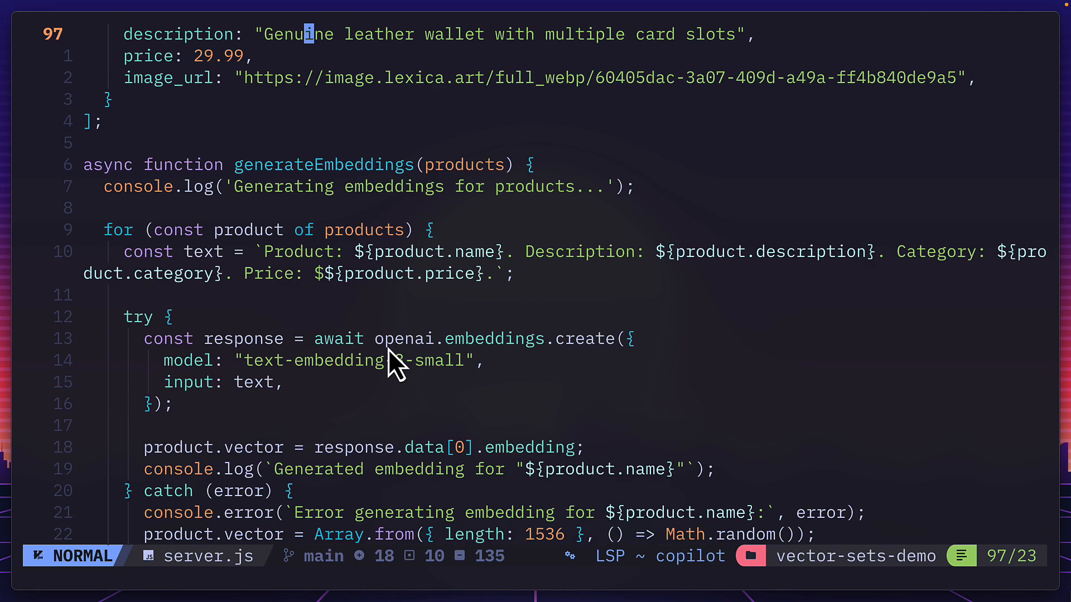
{"action": "mouse_move", "coordinate": [522, 372]}
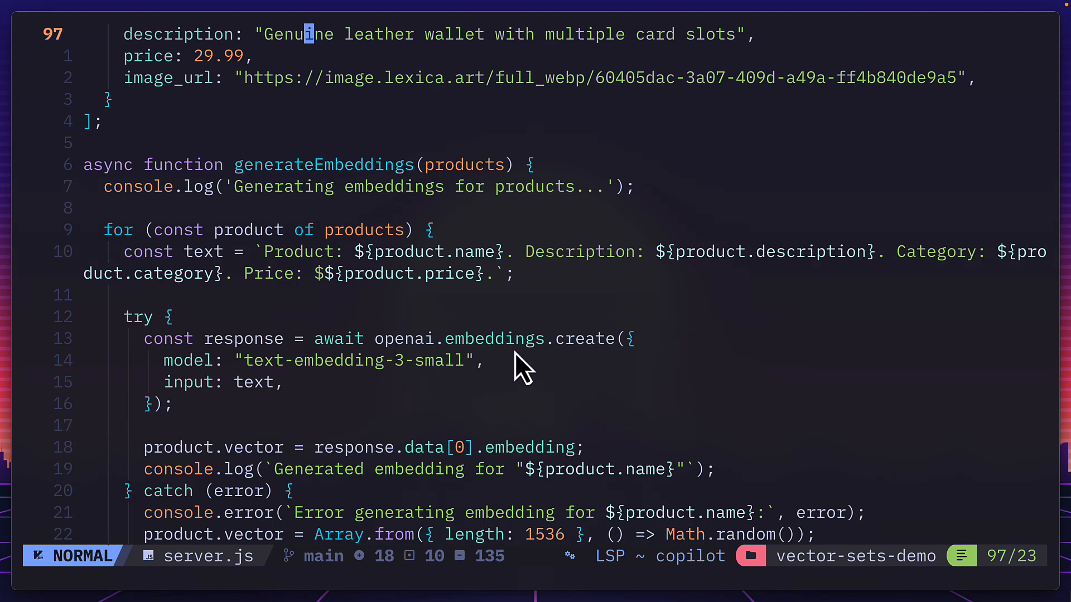
{"action": "mouse_move", "coordinate": [254, 281]}
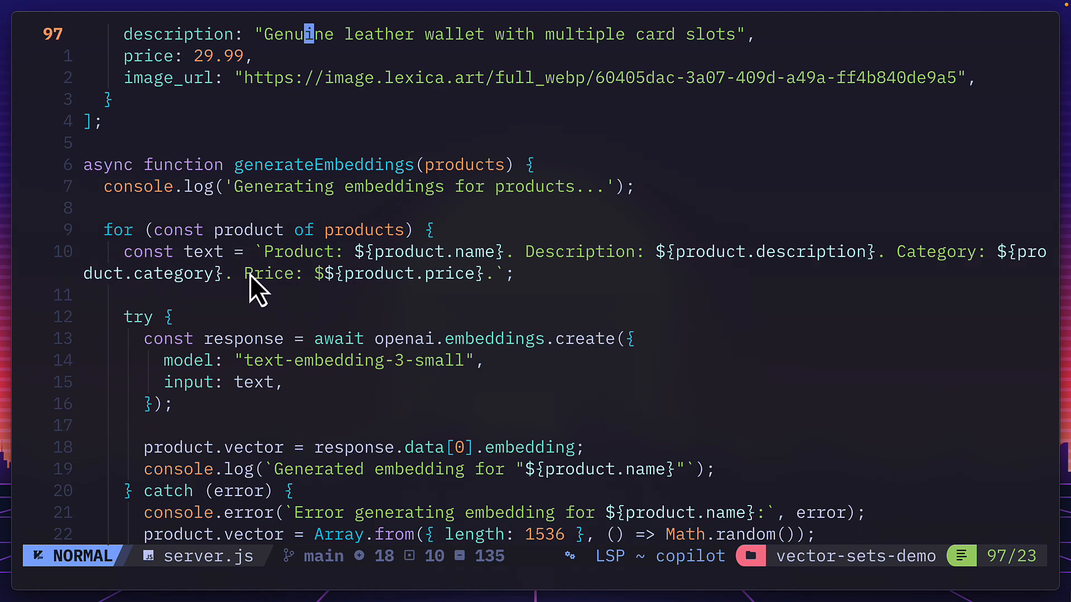
{"action": "mouse_move", "coordinate": [570, 283]}
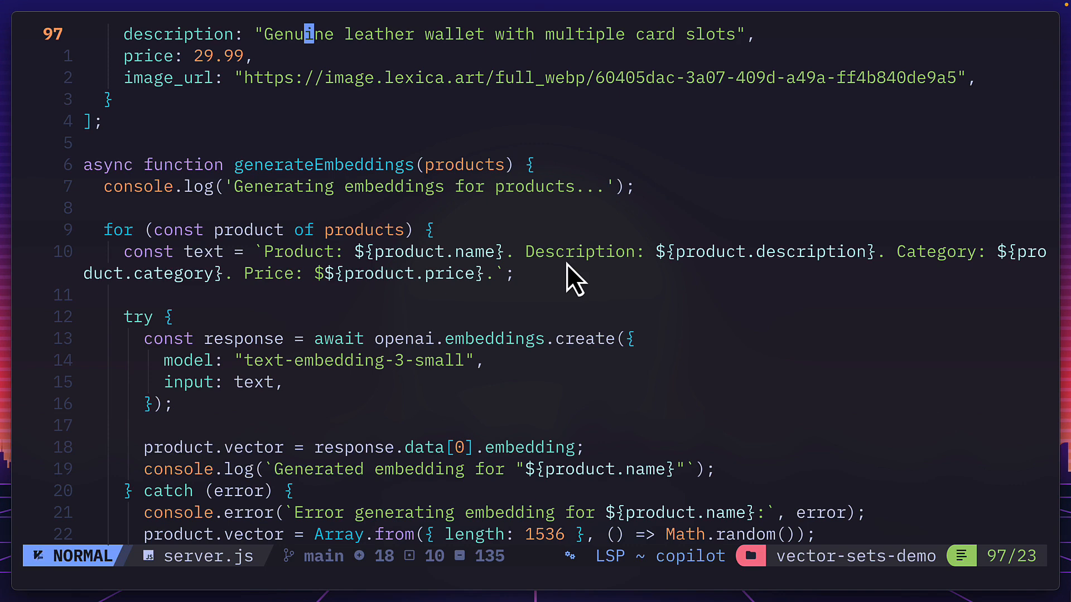
{"action": "mouse_move", "coordinate": [294, 312]}
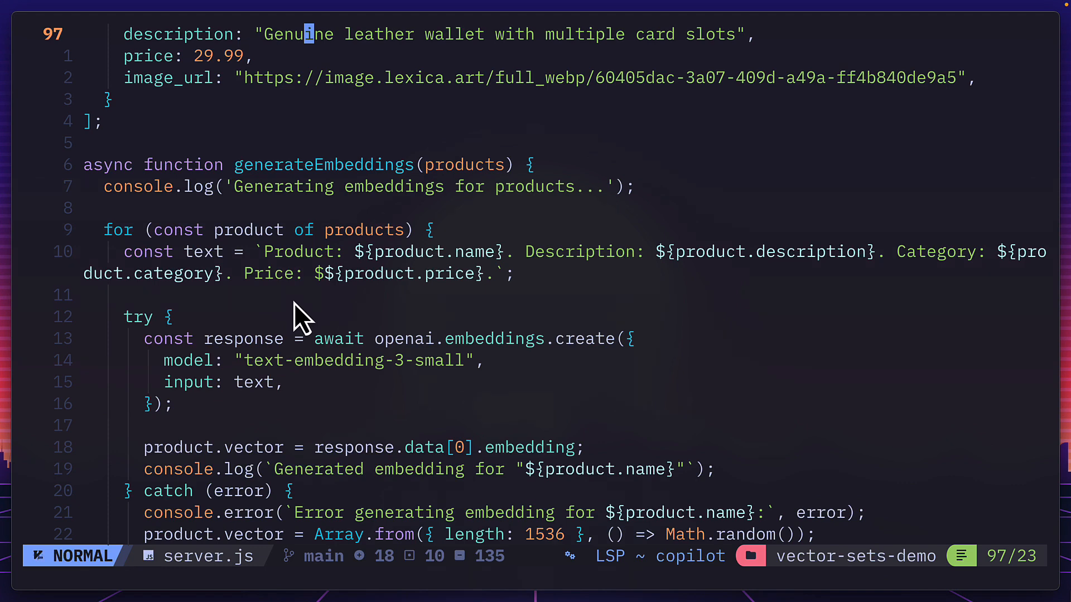
Scroll to initializeData, where each product vector is added via VADD as FP32
{"action": "scroll", "scroll_direction": "down", "scroll_amount": 3}
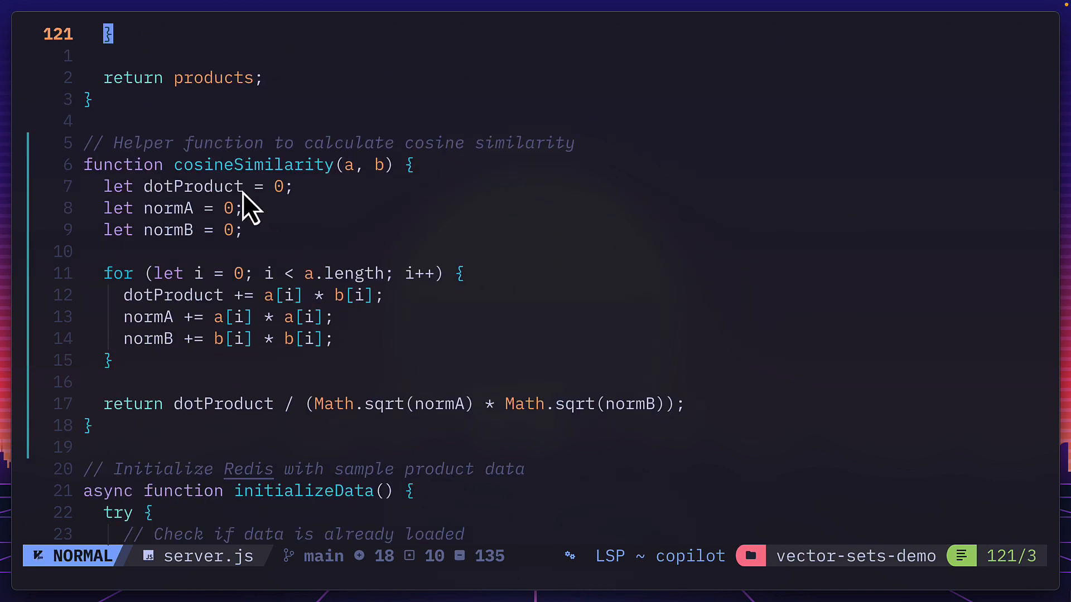
{"action": "mouse_move", "coordinate": [237, 289]}
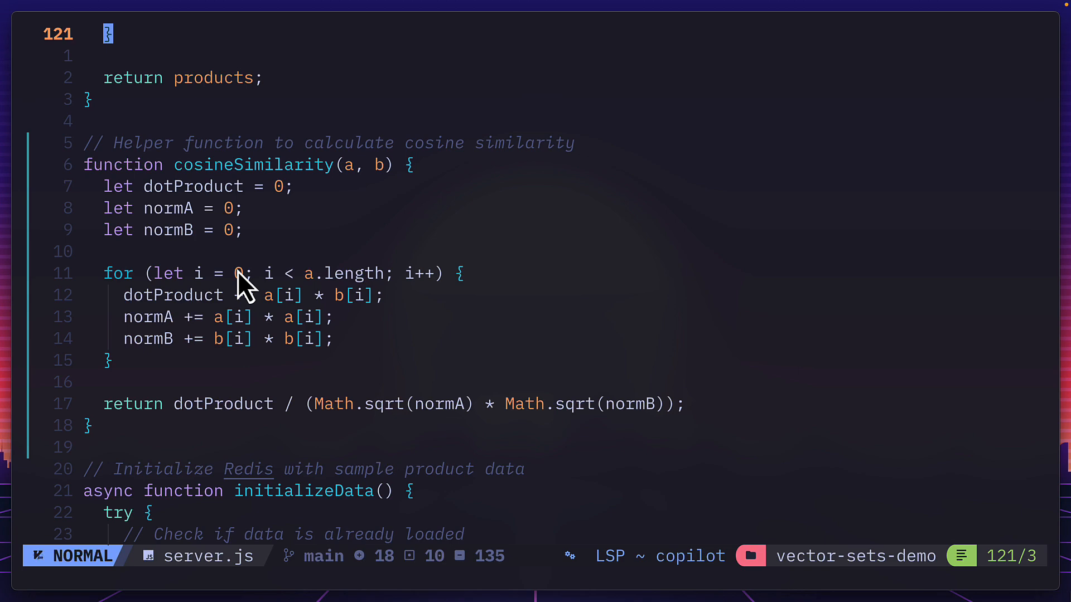
{"action": "mouse_move", "coordinate": [380, 384]}
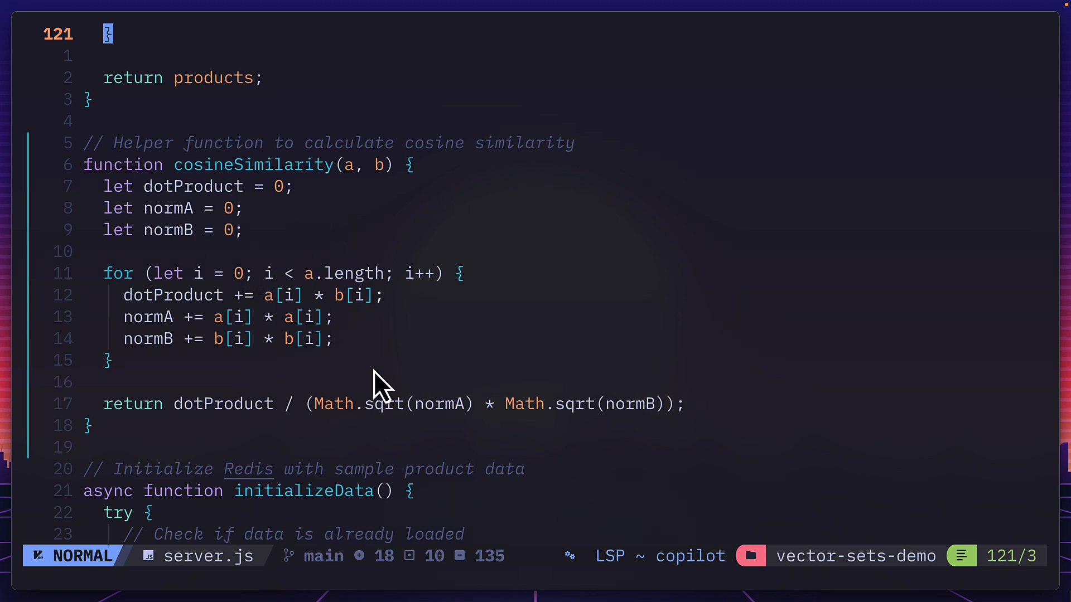
{"action": "scroll", "scroll_direction": "down", "scroll_amount": 3}
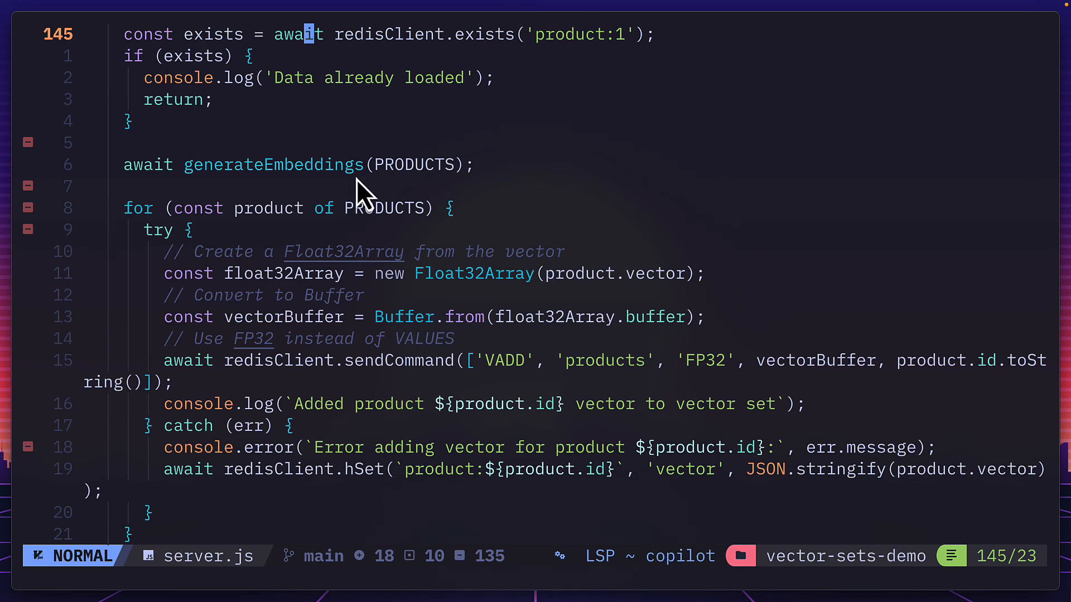
{"action": "mouse_move", "coordinate": [390, 195]}
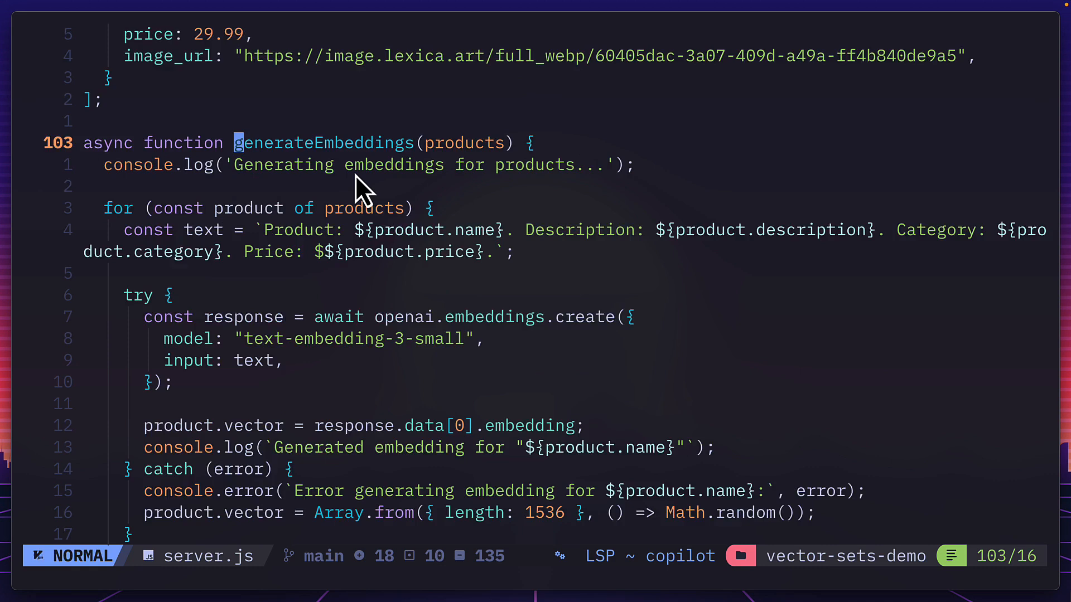
{"action": "scroll", "scroll_direction": "down", "scroll_amount": 3}
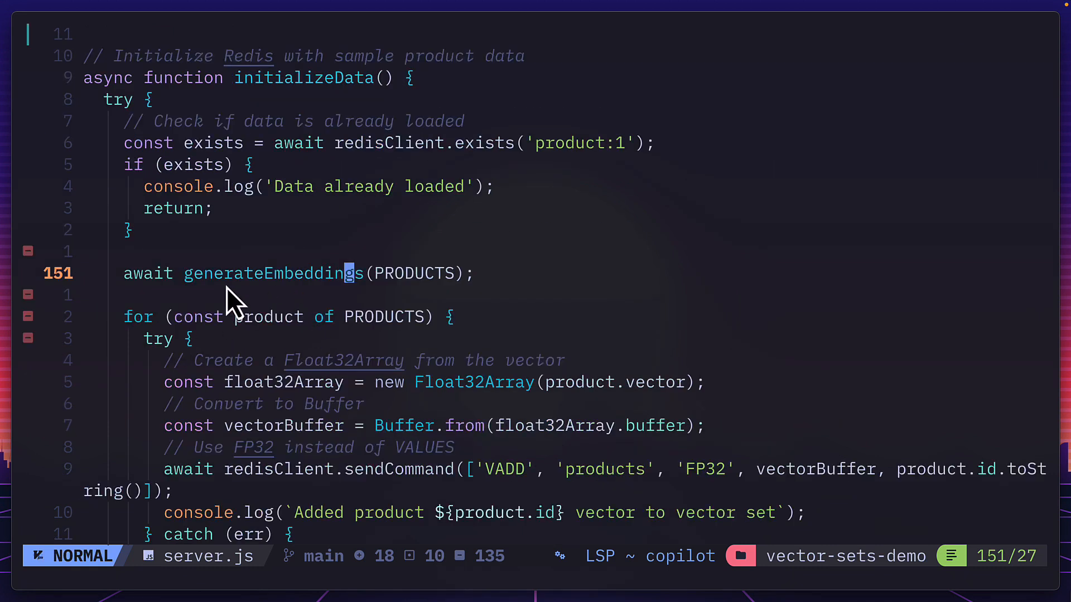
{"action": "mouse_move", "coordinate": [663, 417]}
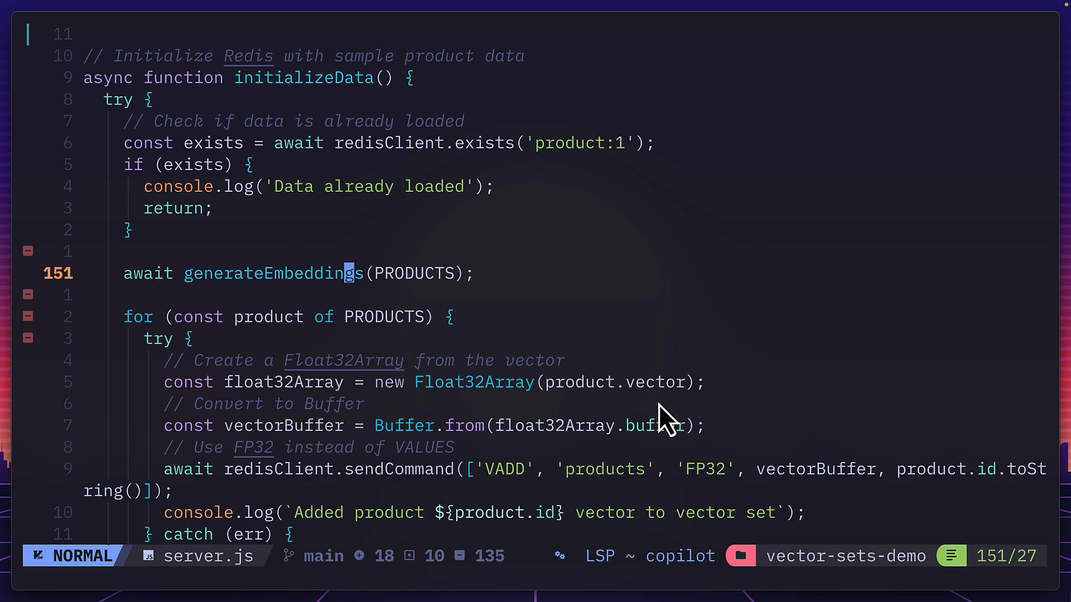
{"action": "mouse_move", "coordinate": [553, 410]}
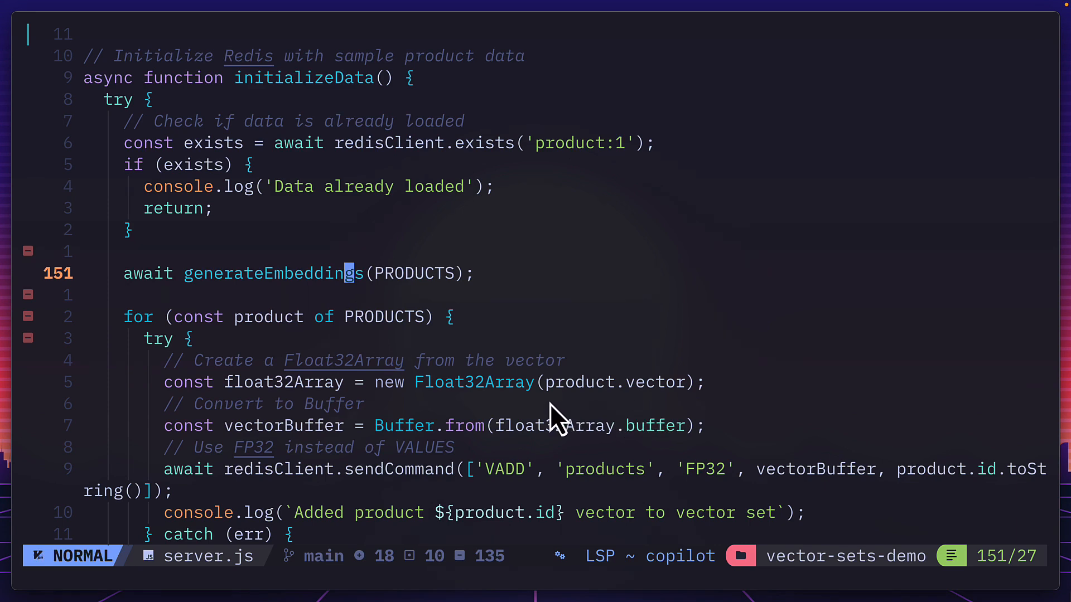
{"action": "mouse_move", "coordinate": [441, 419]}
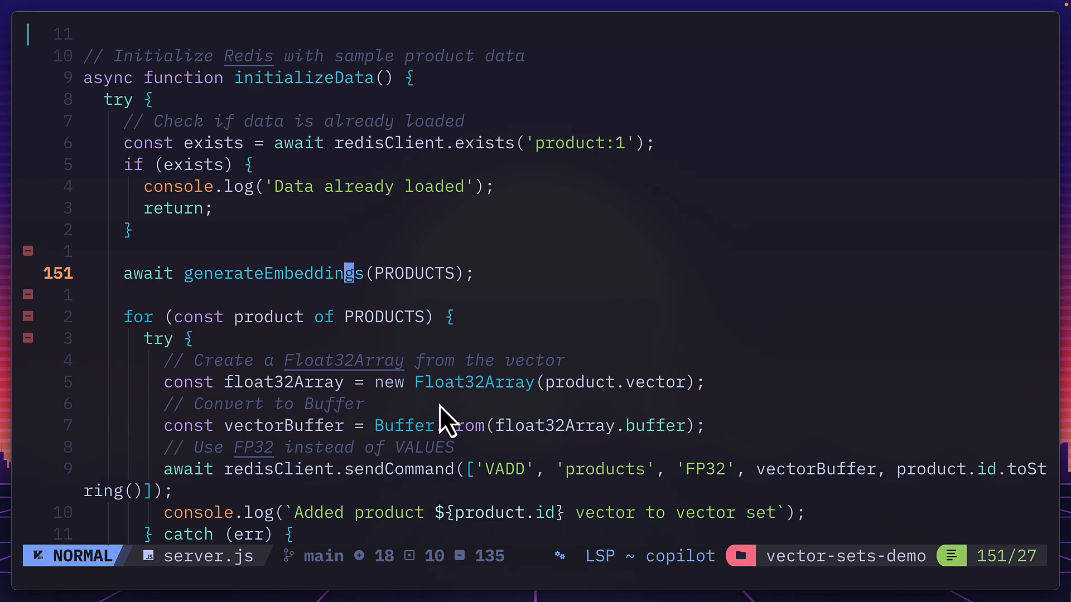
{"action": "mouse_move", "coordinate": [562, 462]}
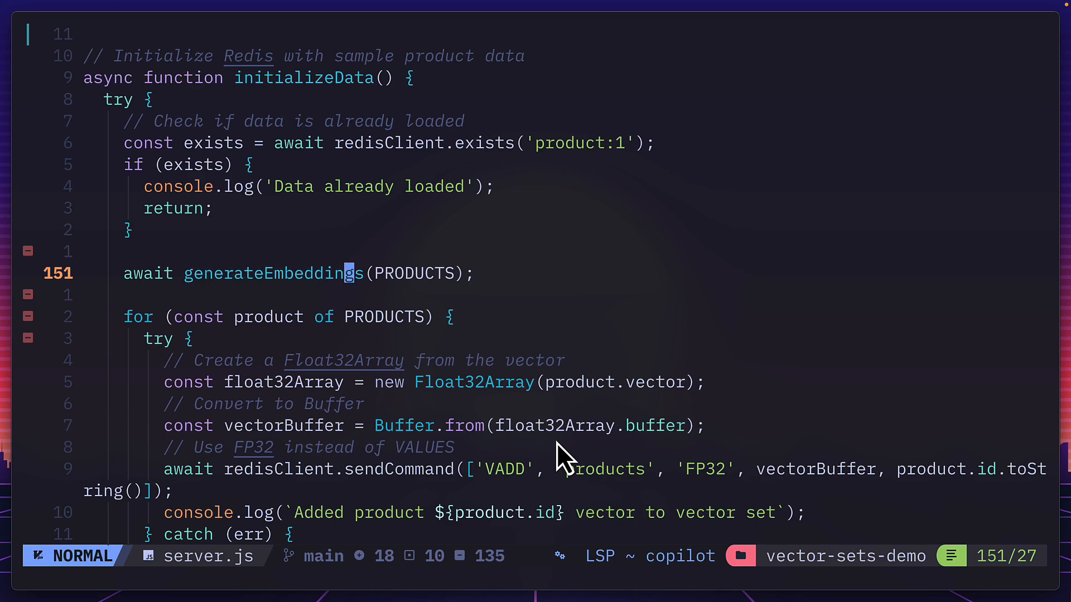
{"action": "mouse_move", "coordinate": [487, 502]}
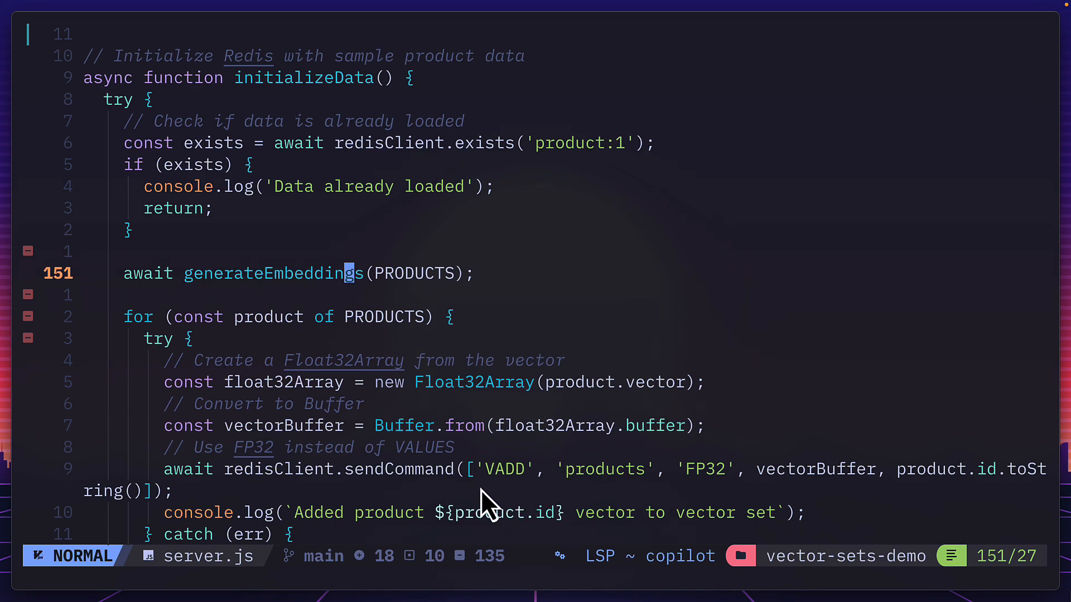
{"action": "mouse_move", "coordinate": [522, 497]}
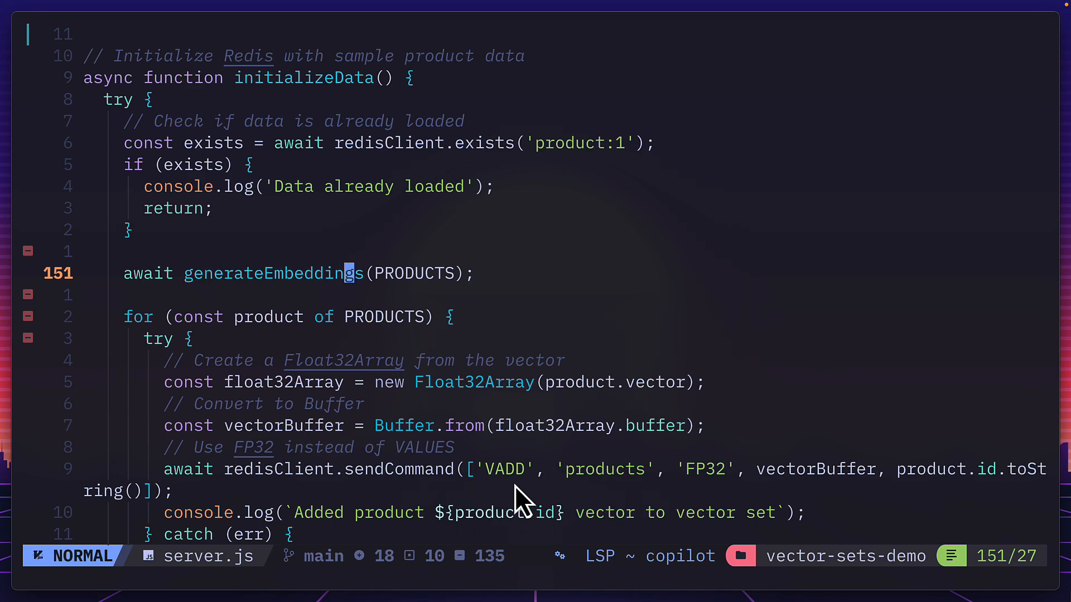
{"action": "mouse_move", "coordinate": [594, 509]}
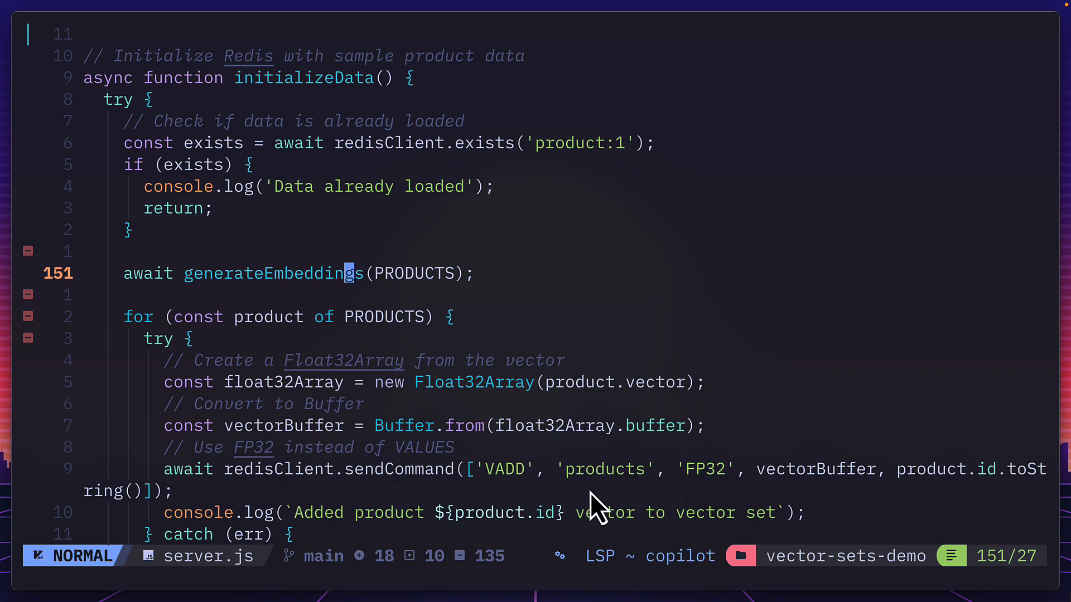
{"action": "mouse_move", "coordinate": [692, 510]}
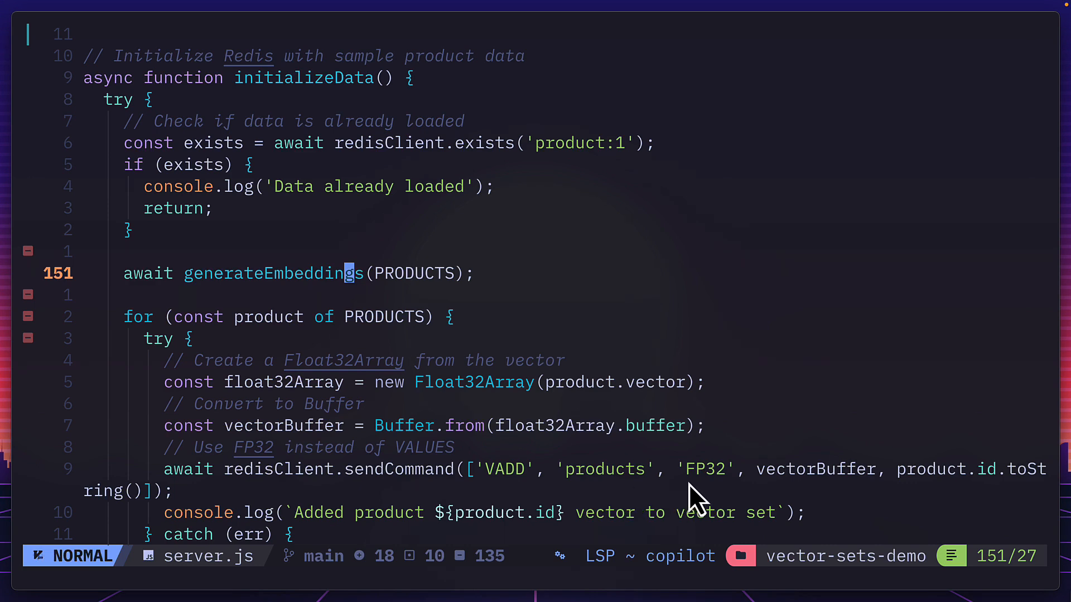
{"action": "mouse_move", "coordinate": [835, 511]}
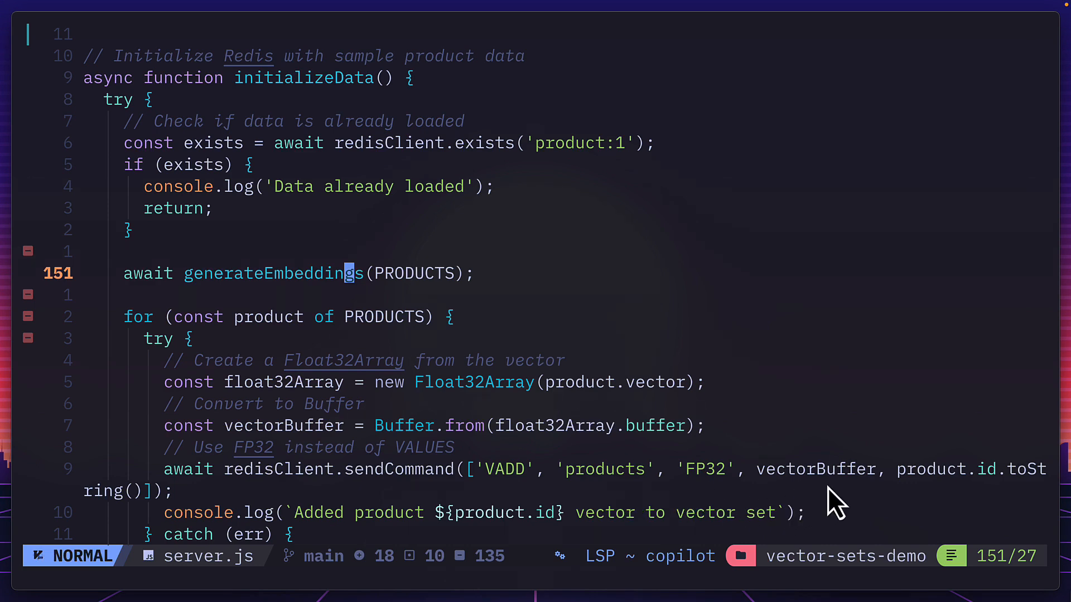
{"action": "mouse_move", "coordinate": [978, 498]}
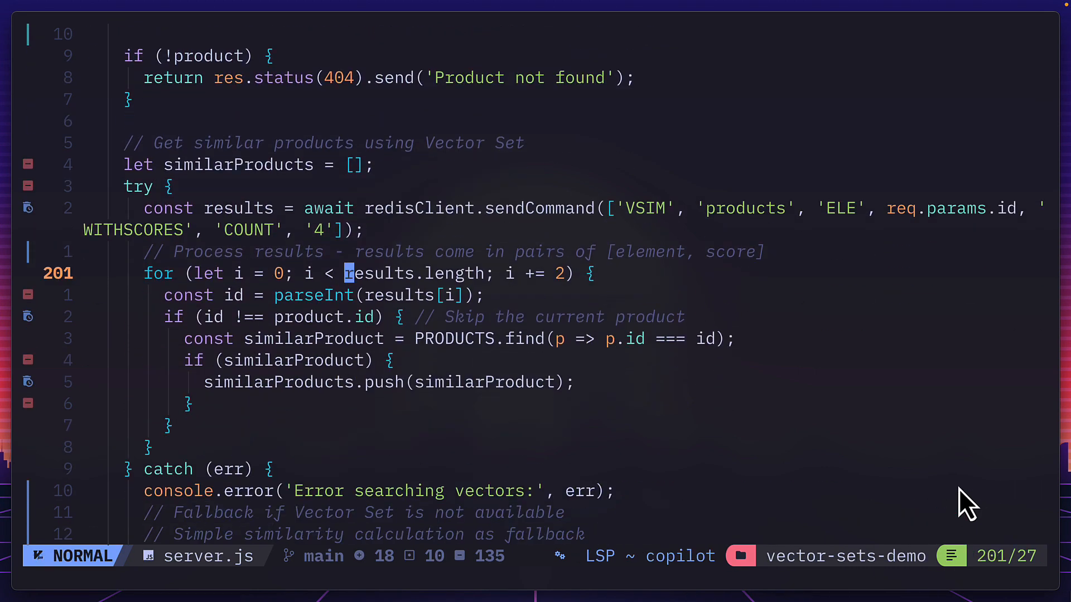
{"action": "mouse_move", "coordinate": [537, 239]}
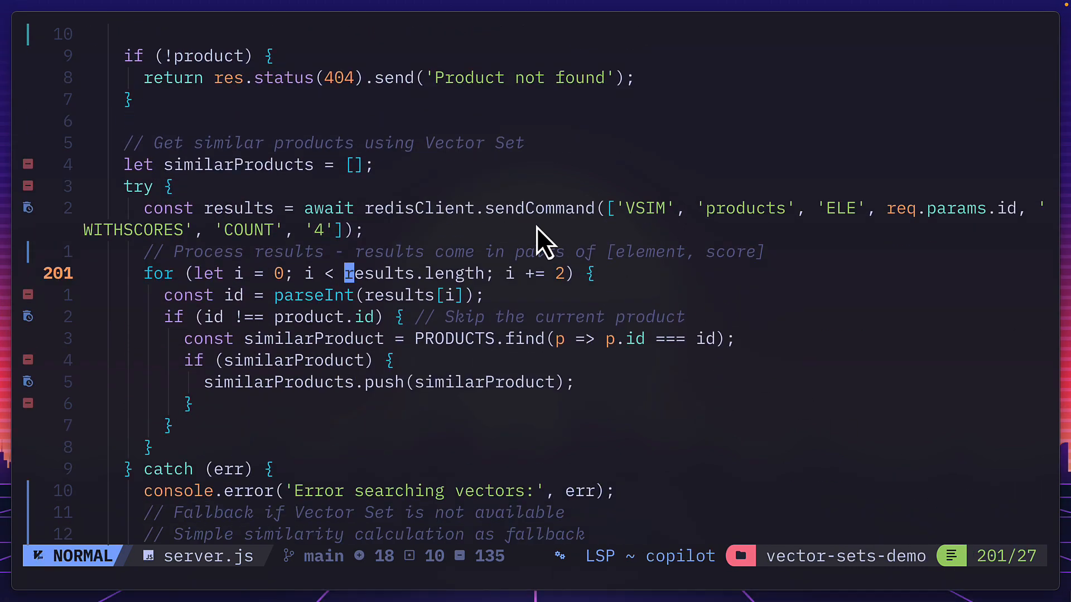
{"action": "mouse_move", "coordinate": [639, 230]}
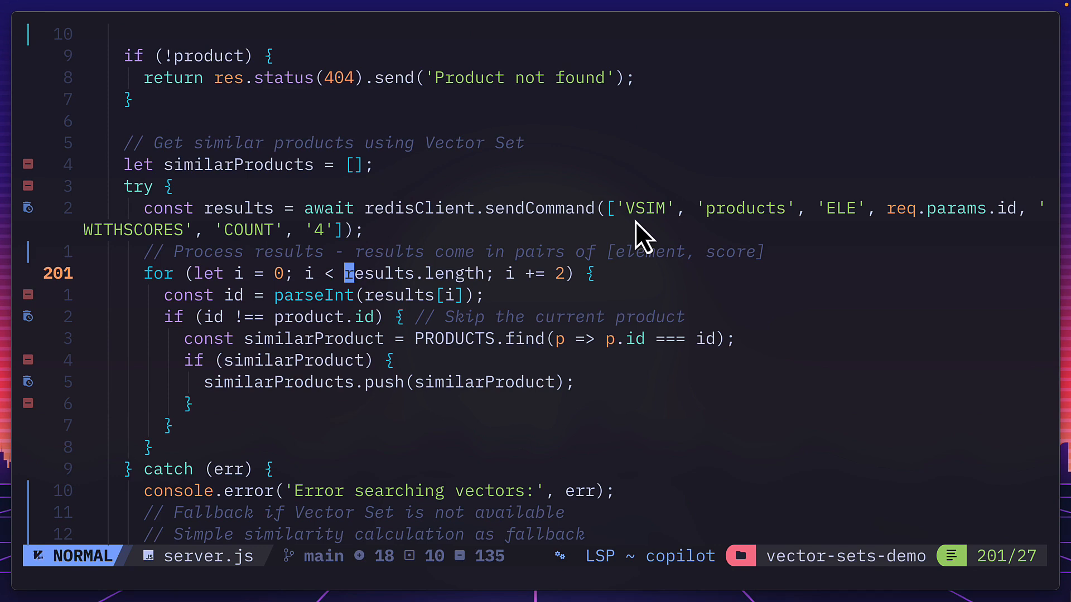
{"action": "mouse_move", "coordinate": [663, 228]}
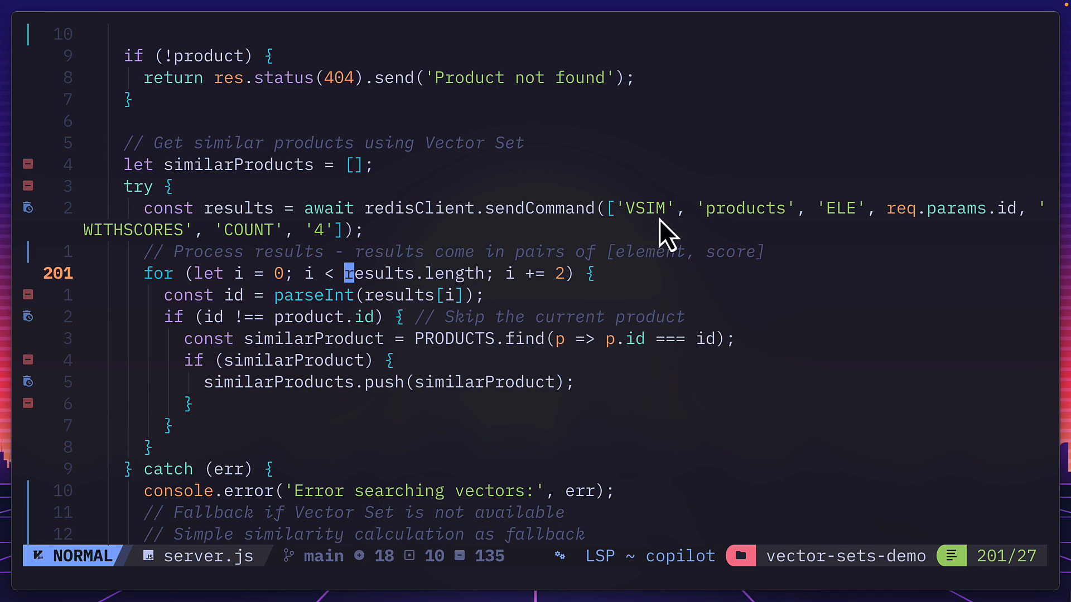
{"action": "mouse_move", "coordinate": [768, 237]}
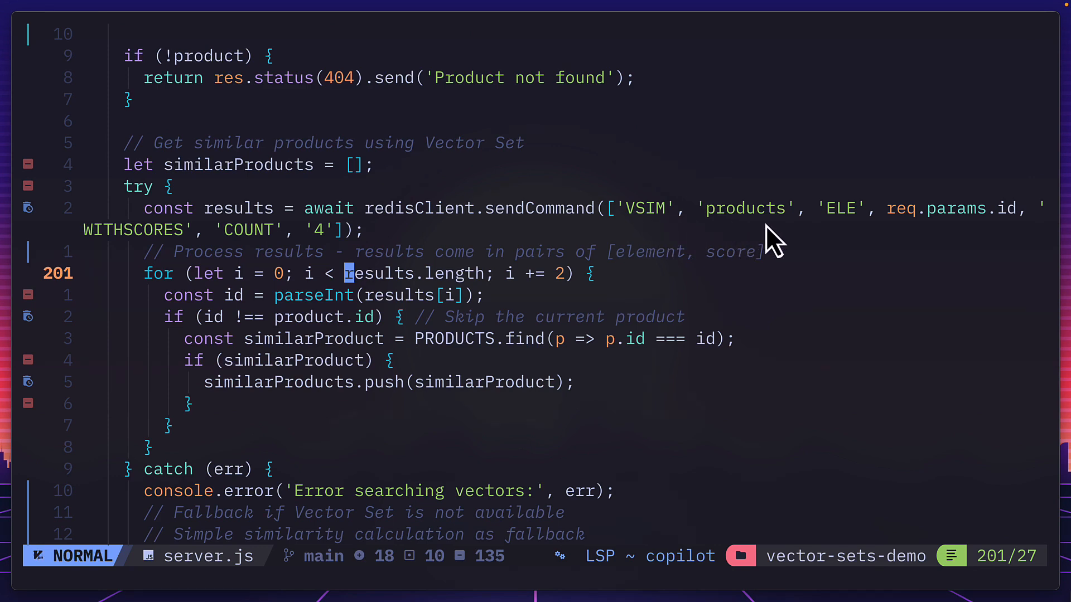
{"action": "mouse_move", "coordinate": [880, 243]}
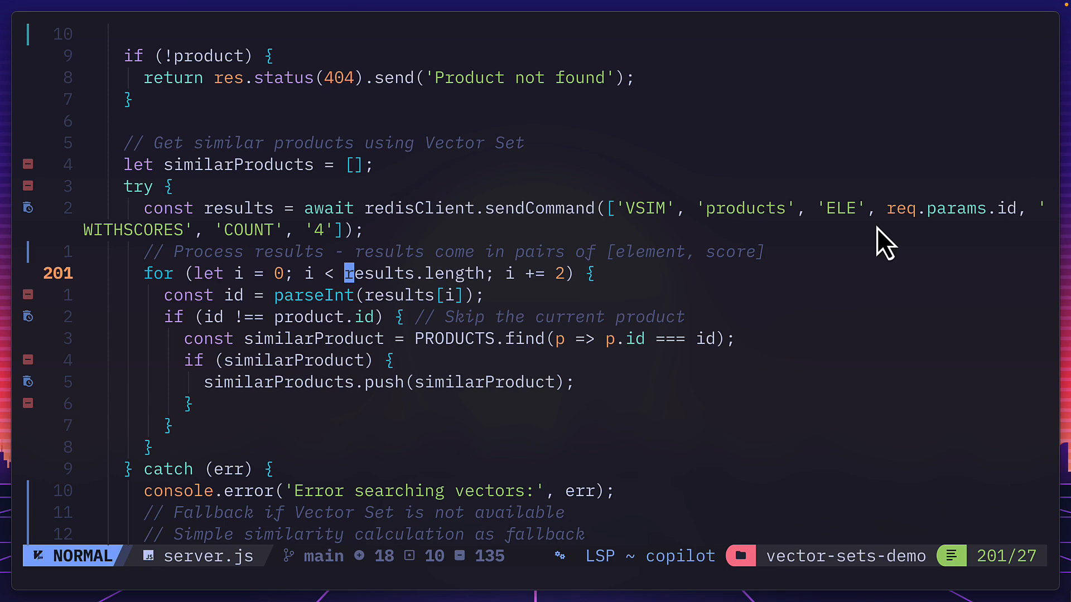
{"action": "mouse_move", "coordinate": [982, 234]}
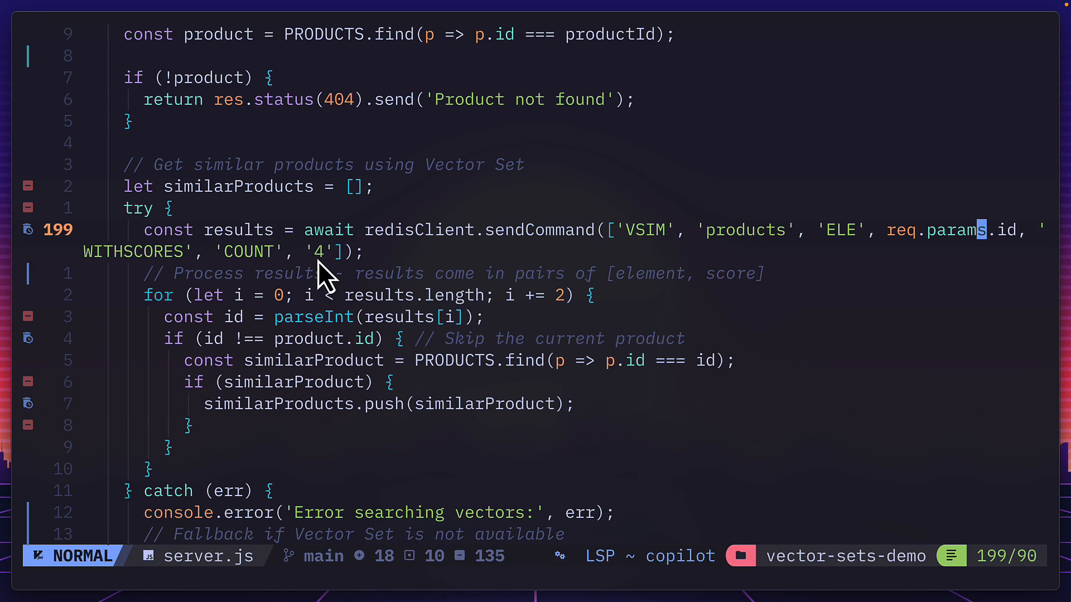
{"action": "mouse_move", "coordinate": [828, 289]}
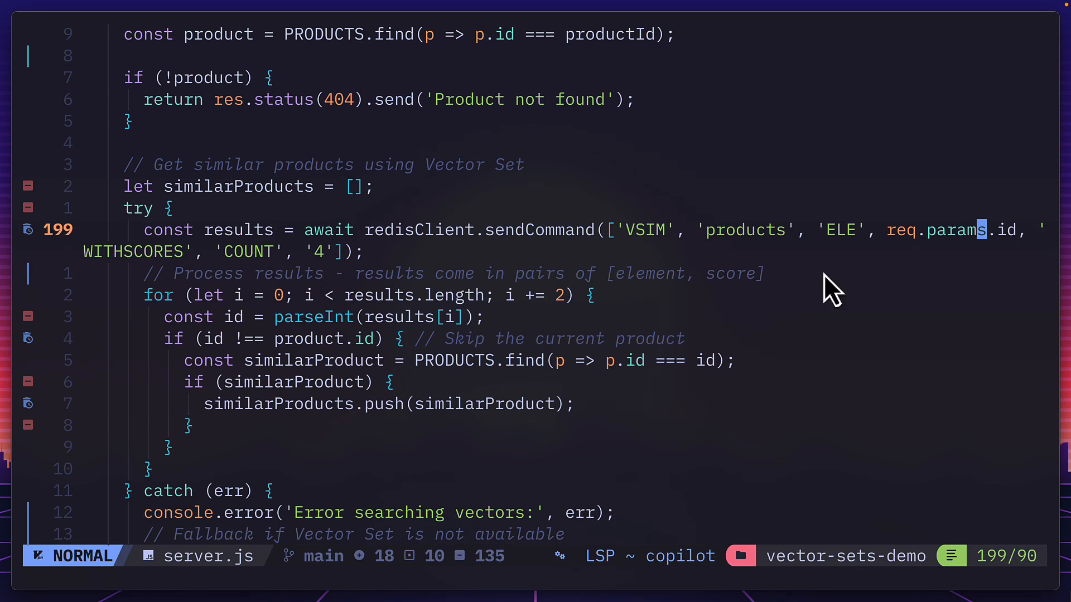
{"action": "mouse_move", "coordinate": [424, 355]}
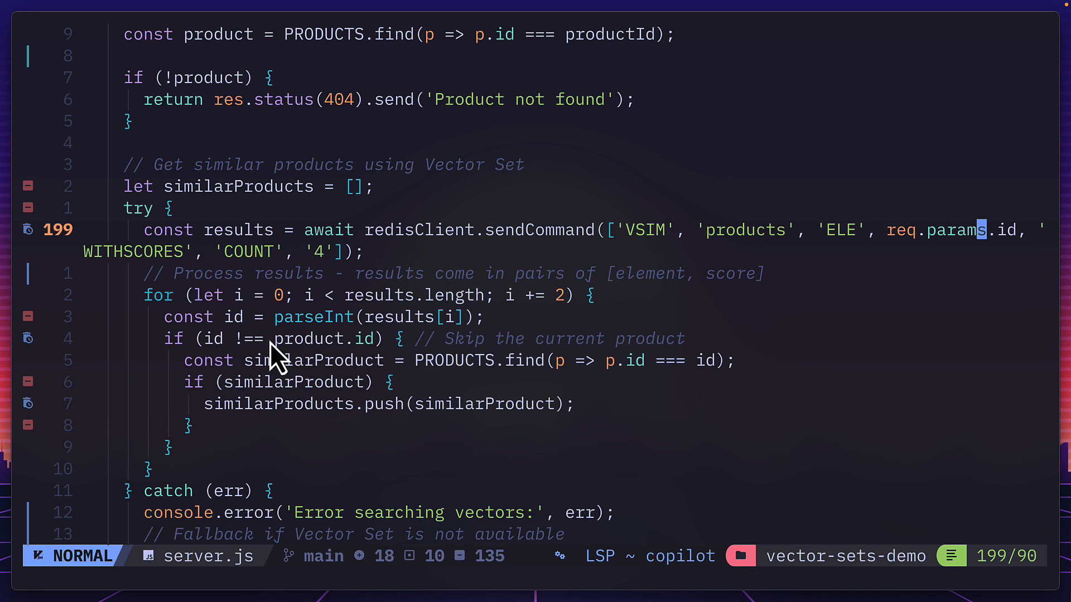
{"action": "mouse_move", "coordinate": [325, 376]}
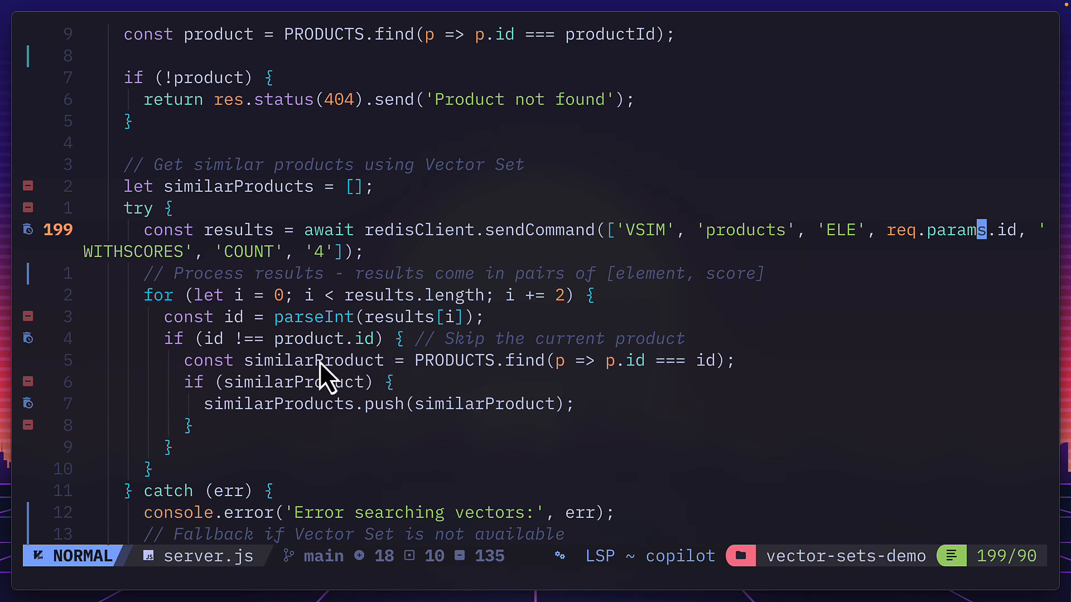
{"action": "mouse_move", "coordinate": [344, 428]}
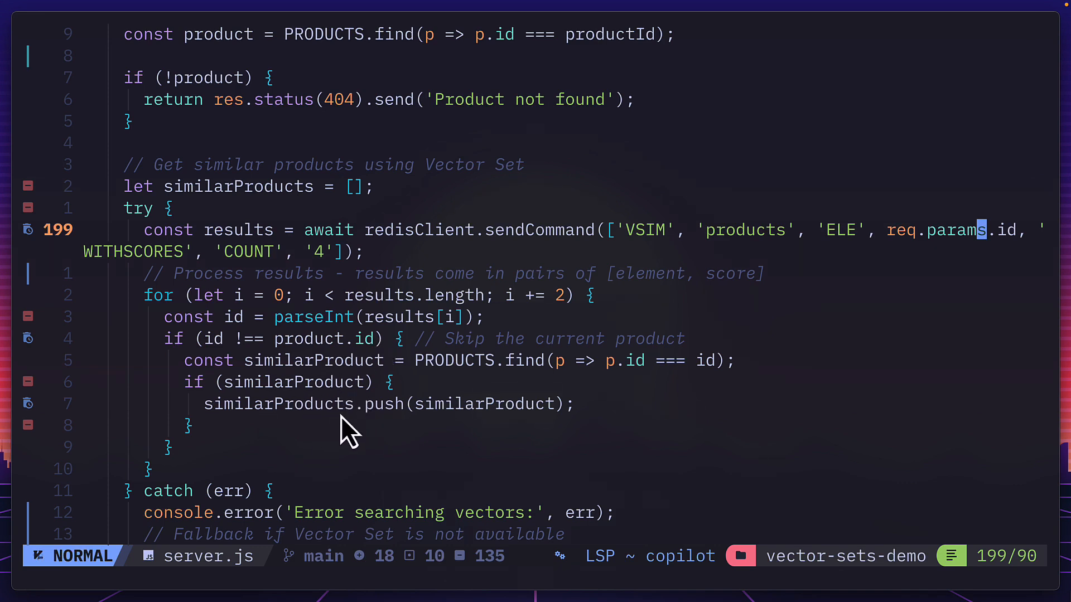
{"action": "mouse_move", "coordinate": [282, 209]}
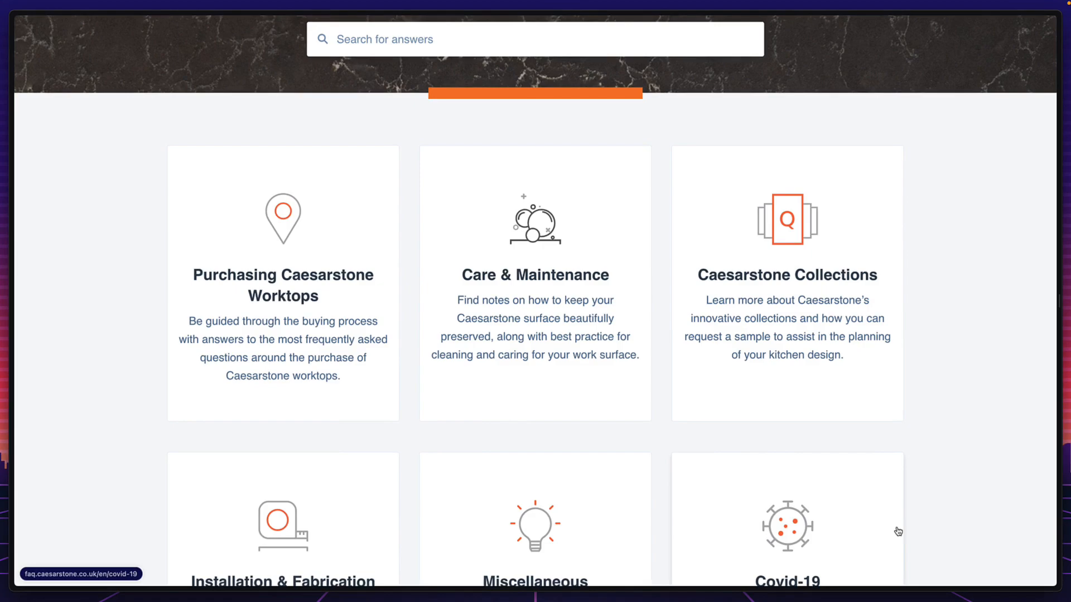
Scroll the Caesarstone FAQ page past the Care & Maintenance and Covid-19 cards
{"action": "scroll", "scroll_direction": "down", "scroll_amount": 3}
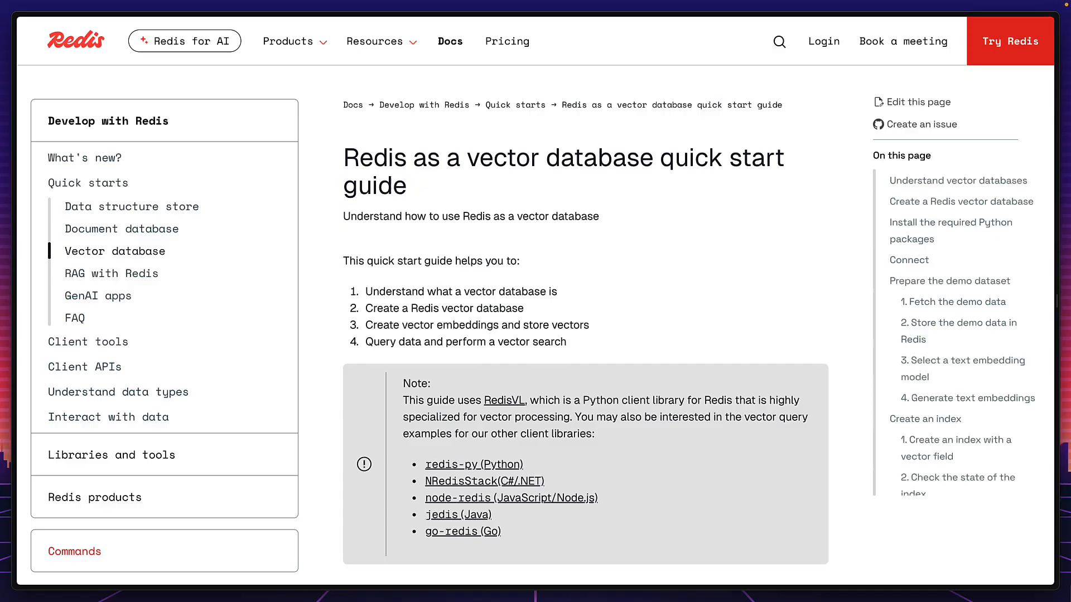
Scroll down the Redis vector database quick start guide
{"action": "scroll", "scroll_direction": "down", "scroll_amount": 3}
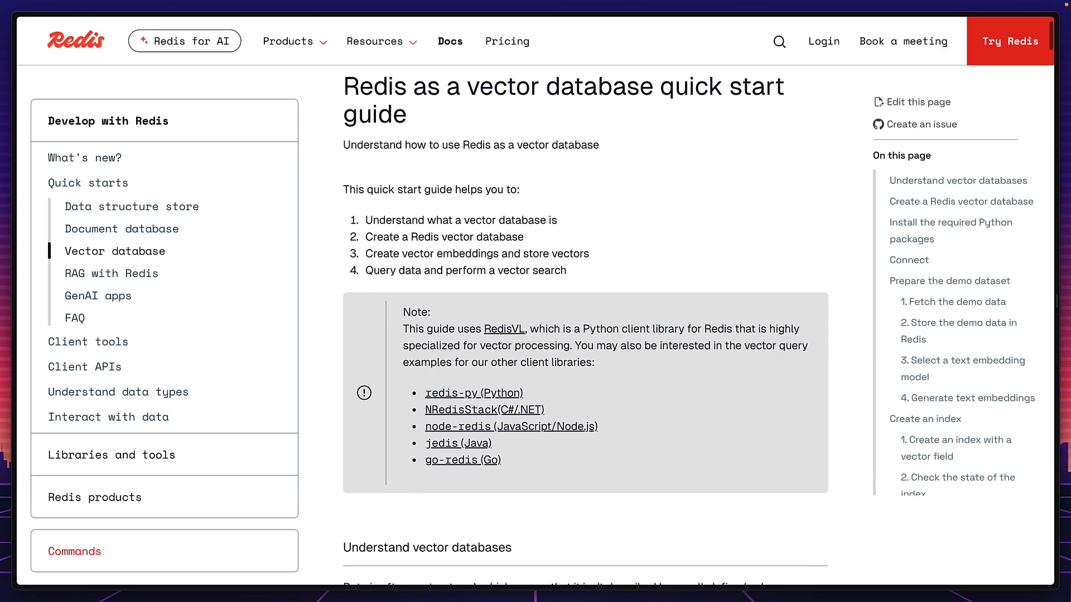
{"action": "scroll", "scroll_direction": "down", "scroll_amount": 3}
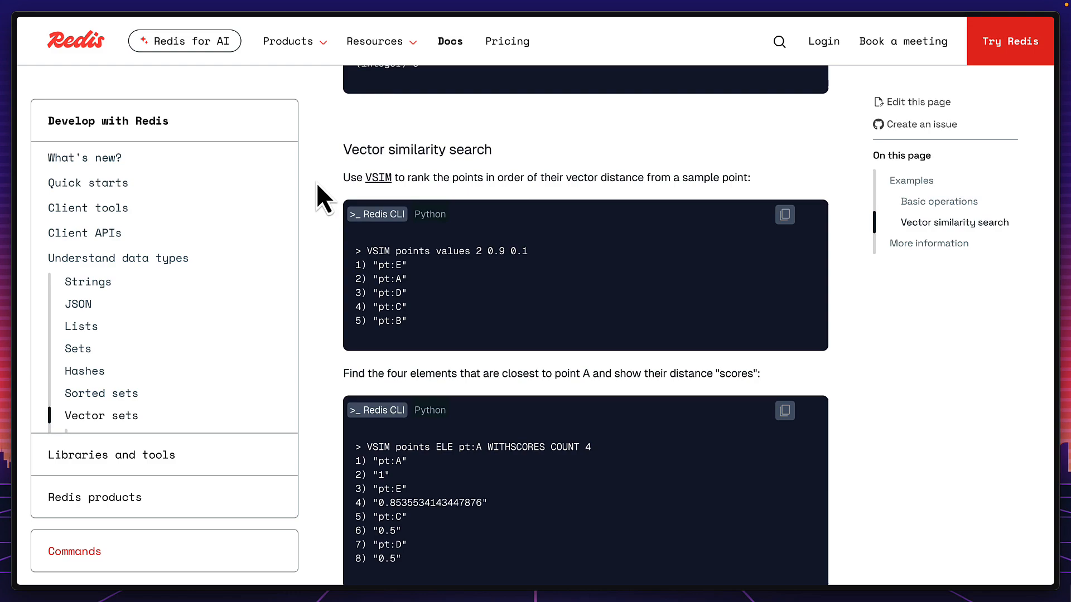
Navigate to the Vector sets page under Understand data types for the VSIM examples
{"action": "left_click", "coordinate": [101, 393]}
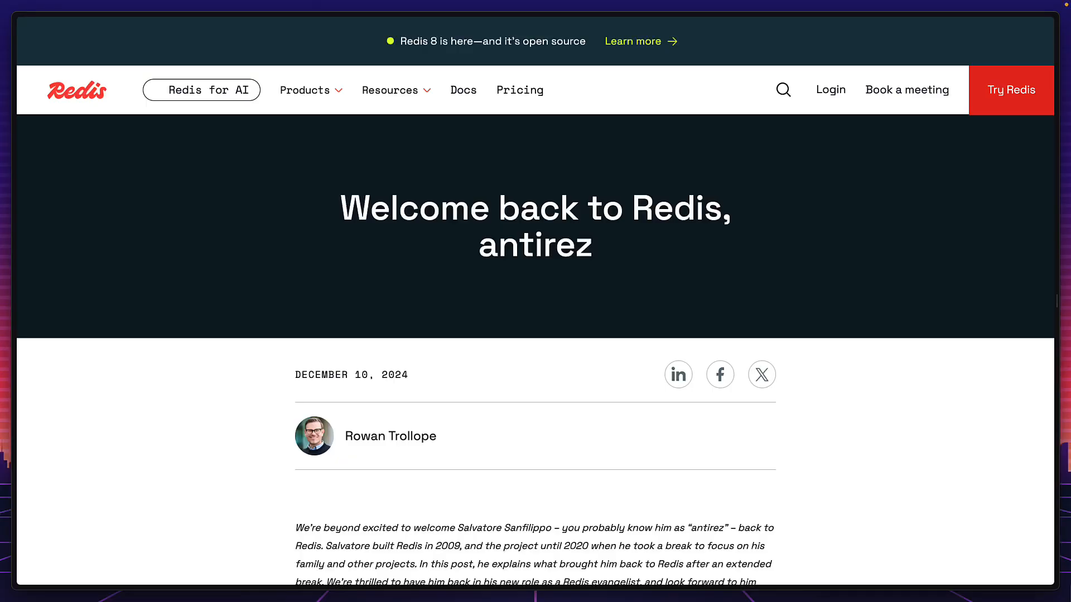
Scroll the antirez welcome-back post down to its 'From where I left' section
{"action": "scroll", "scroll_direction": "down", "scroll_amount": 3}
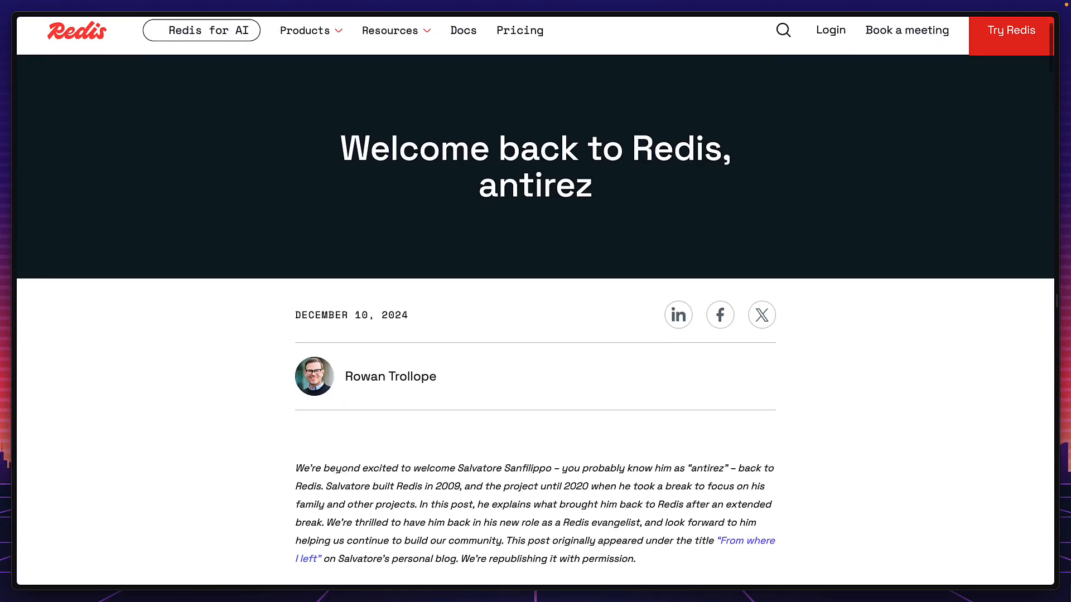
{"action": "scroll", "scroll_direction": "down", "scroll_amount": 3}
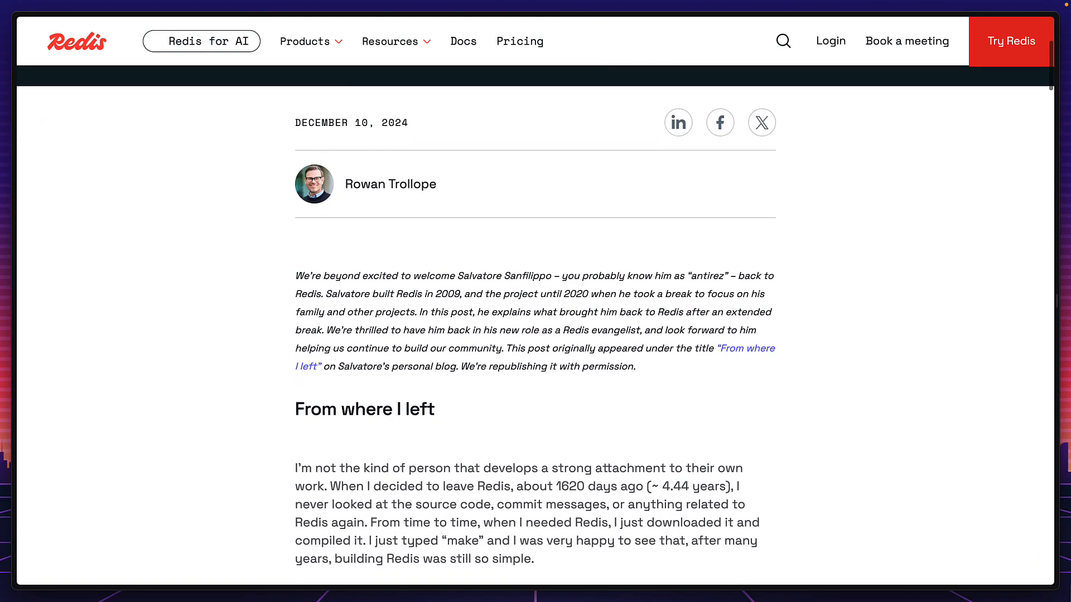